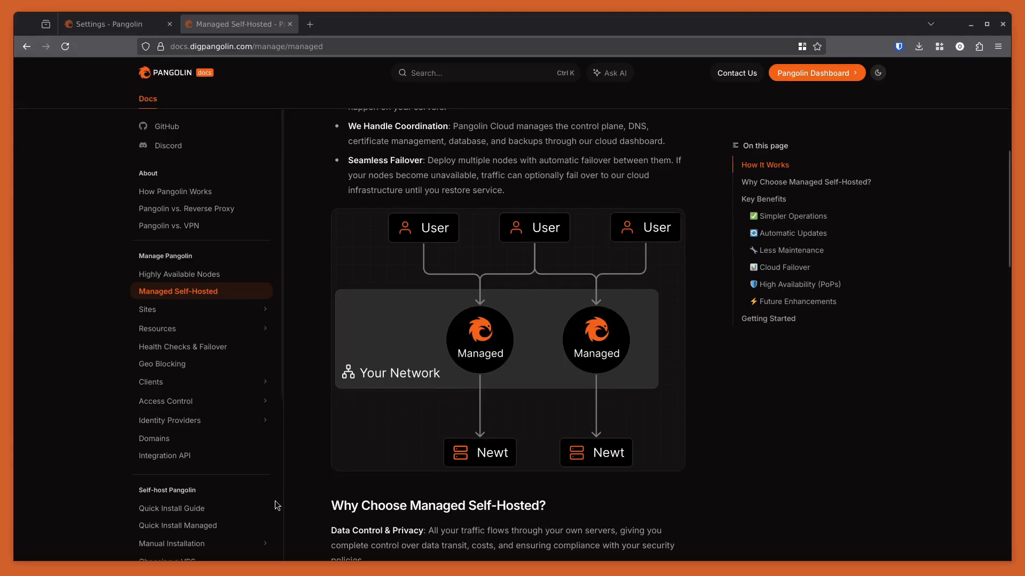
mouse_move(303, 481)
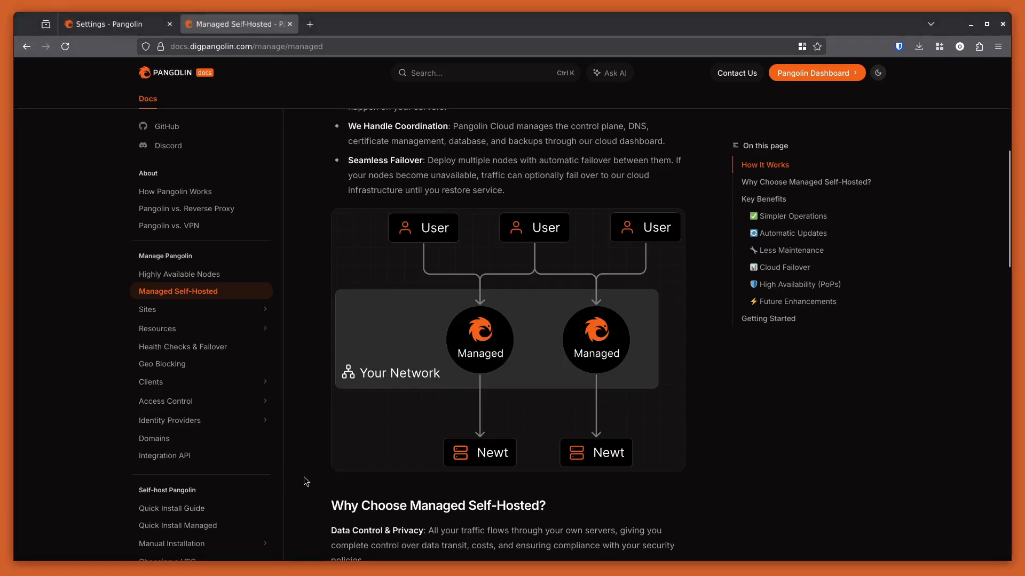
mouse_move(472, 493)
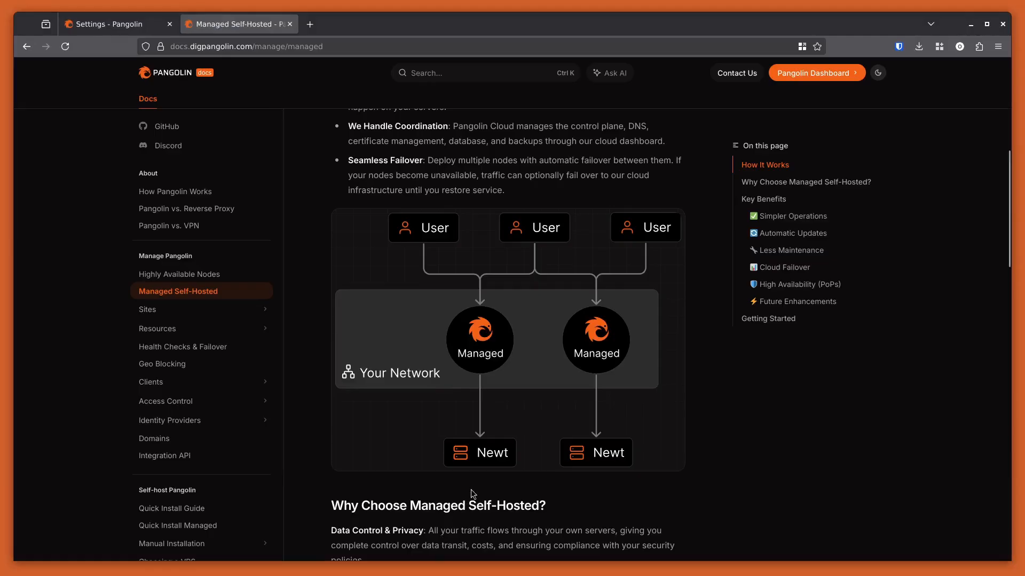
mouse_move(449, 482)
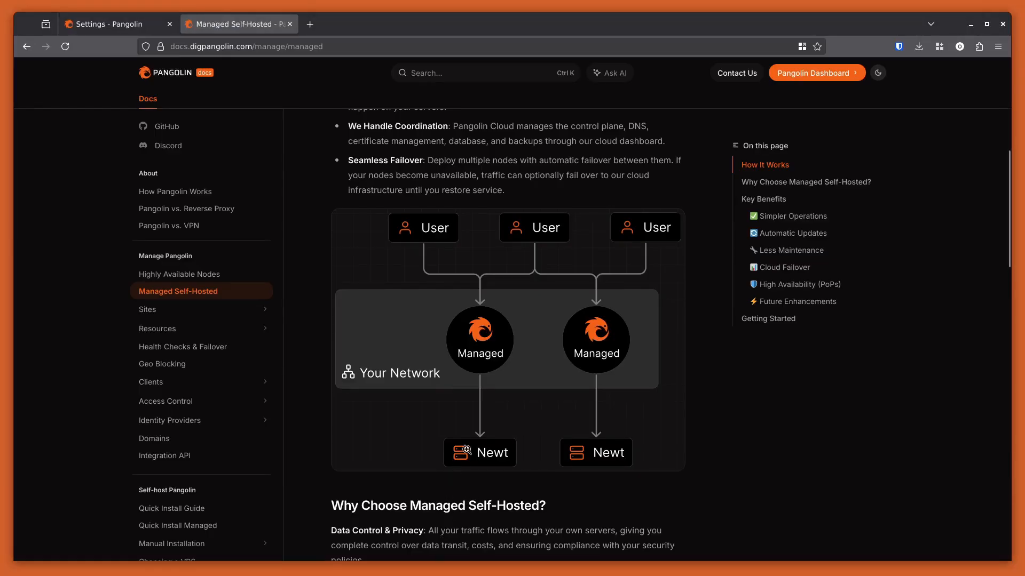
mouse_move(488, 345)
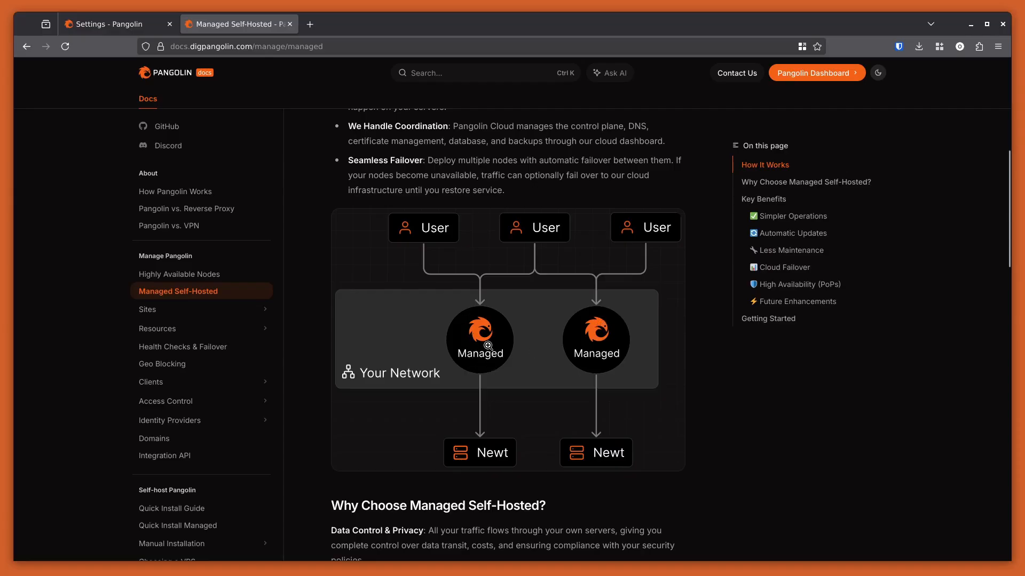
mouse_move(567, 341)
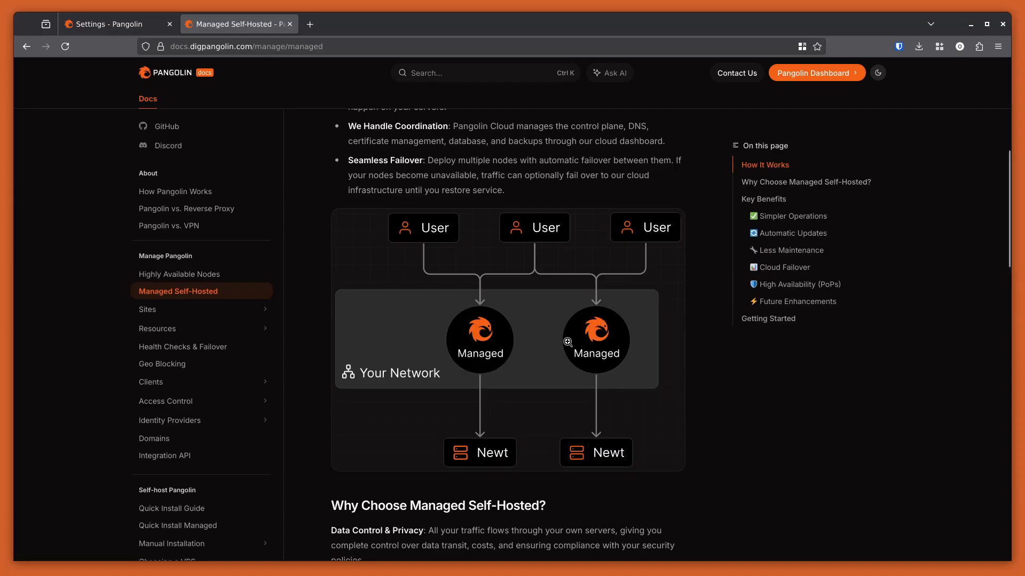
mouse_move(523, 341)
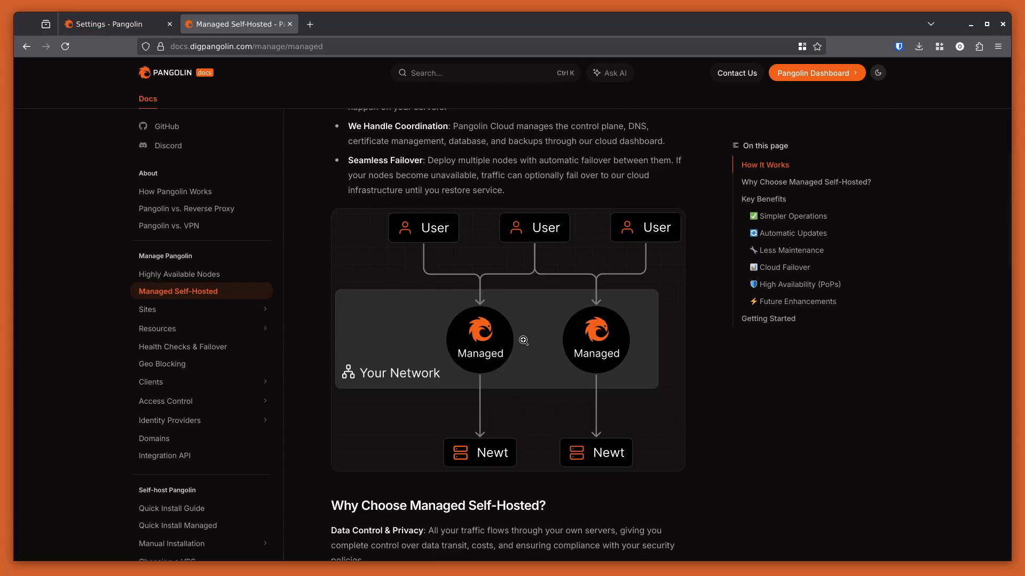
mouse_move(453, 372)
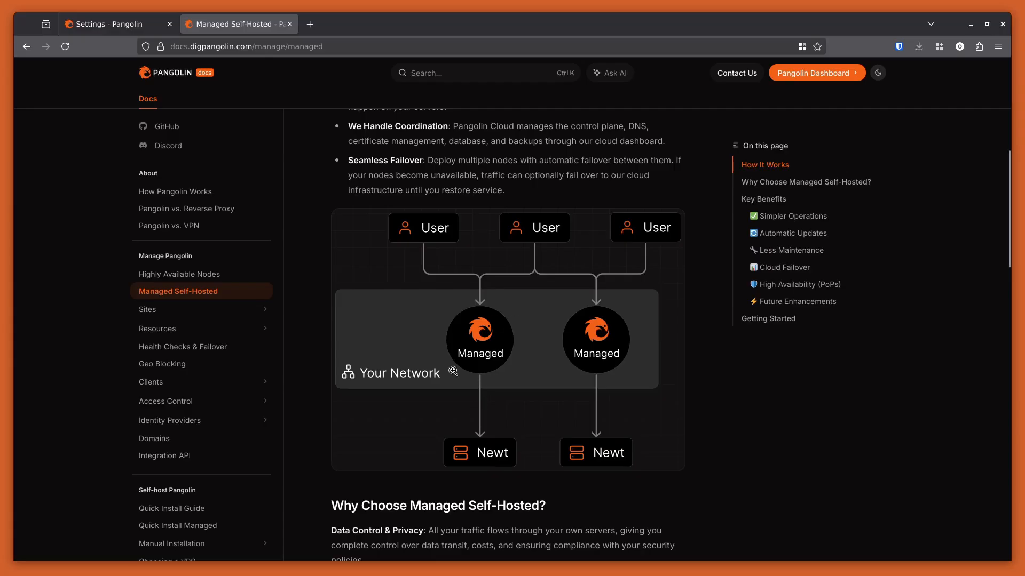
mouse_move(480, 395)
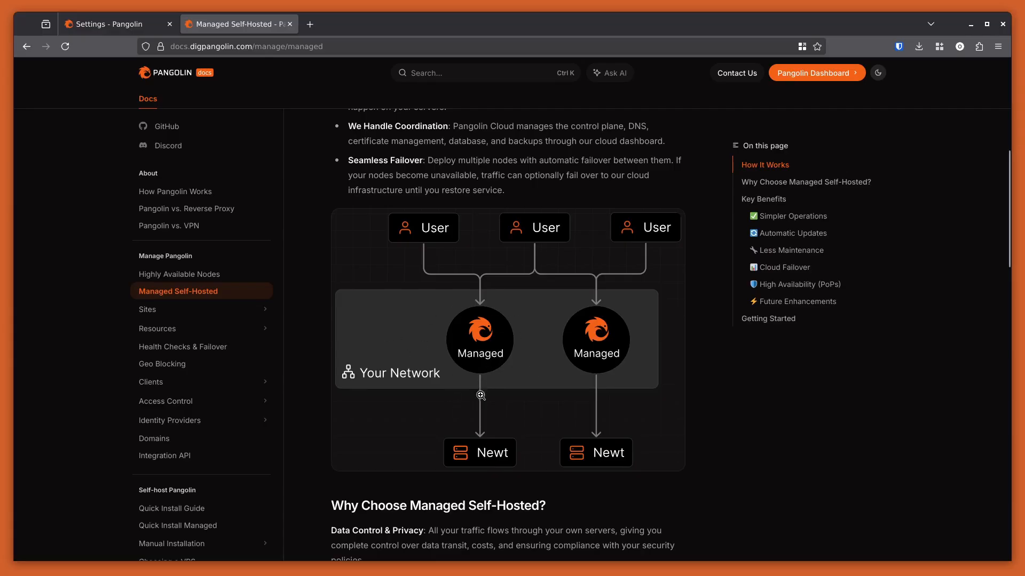
mouse_move(558, 316)
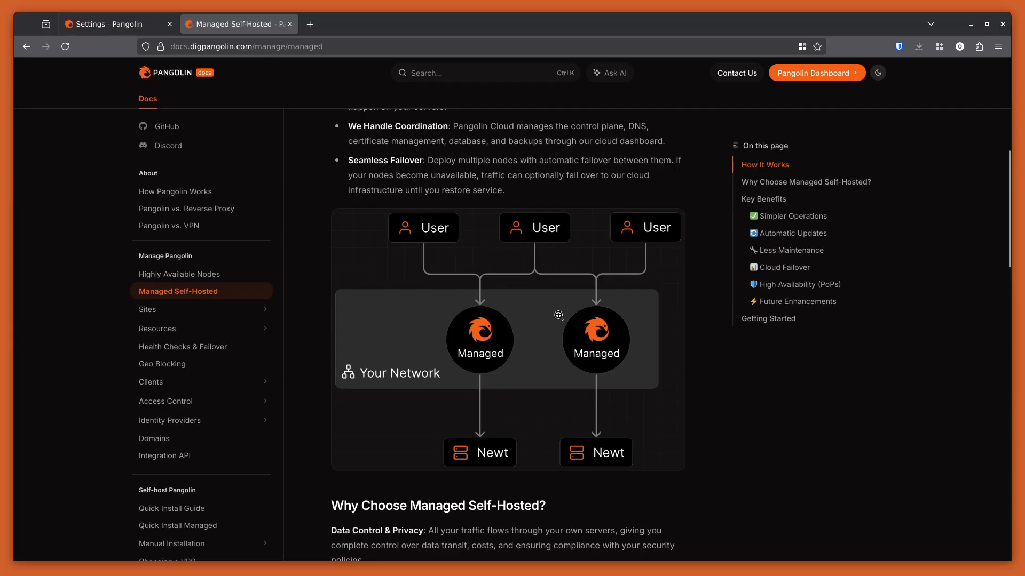
mouse_move(502, 456)
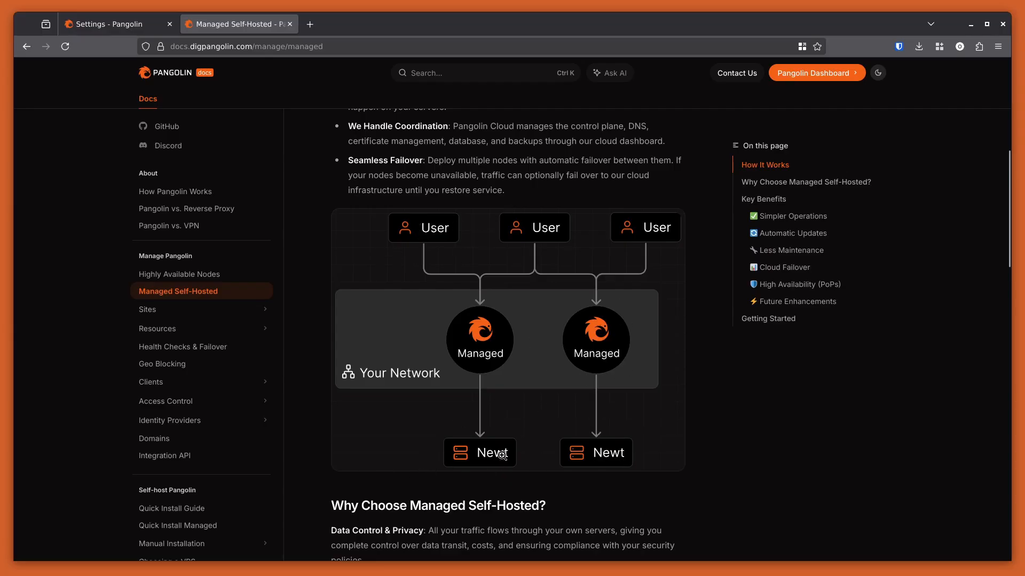
mouse_move(526, 453)
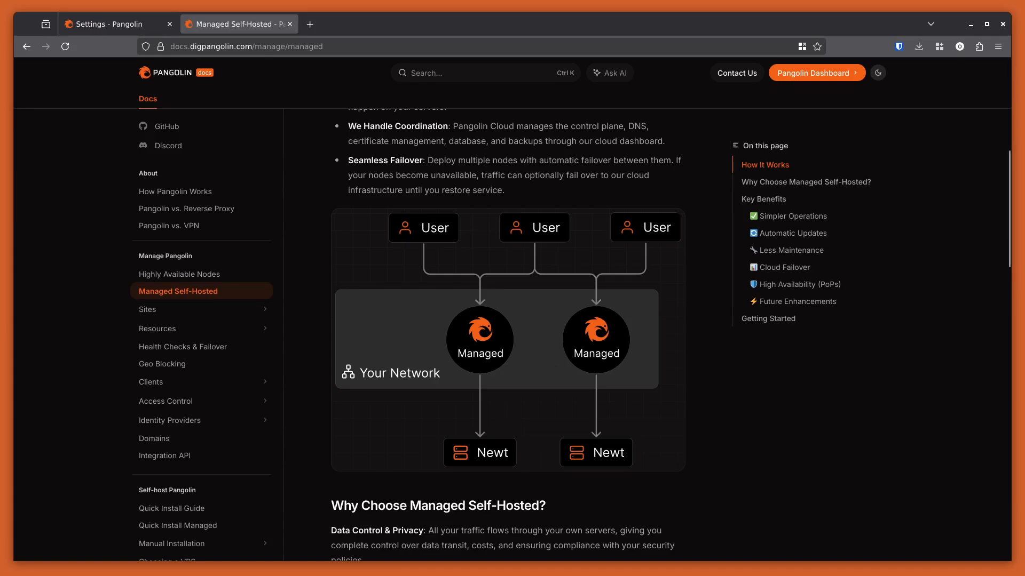
- Read the Quick Install Managed guide's installation steps and switch to the server's terminal
click(177, 525)
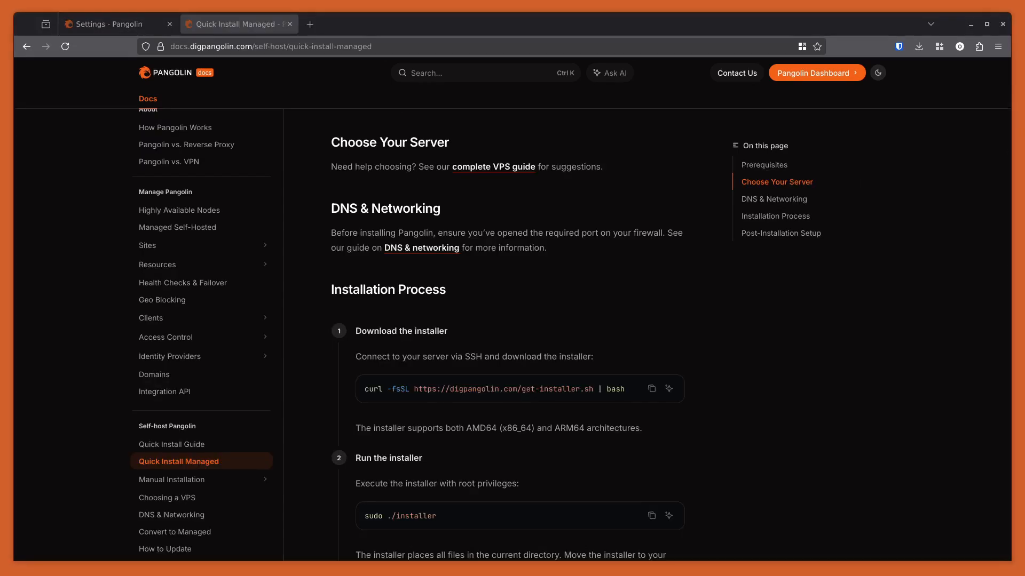
mouse_move(222, 357)
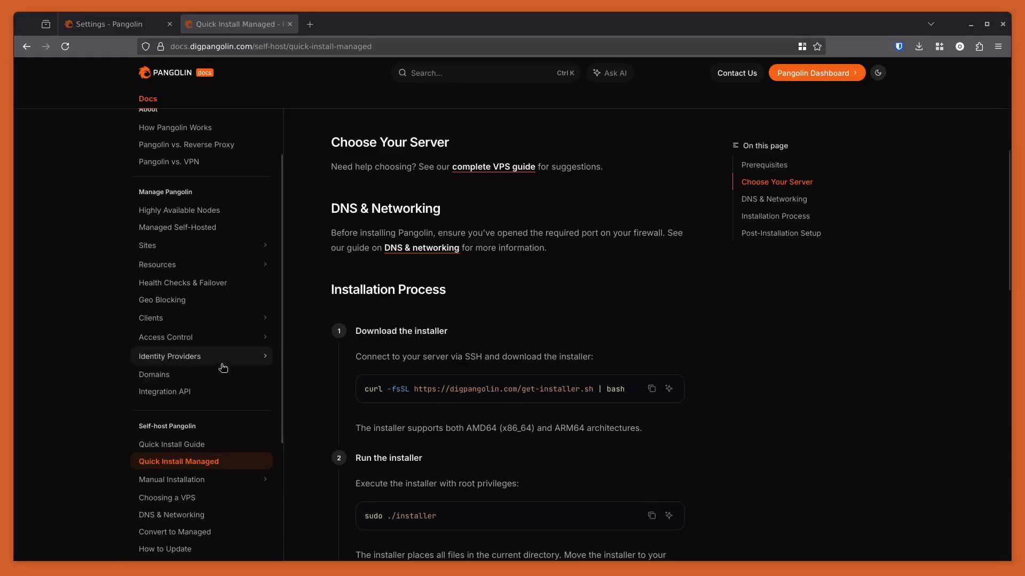
mouse_move(410, 127)
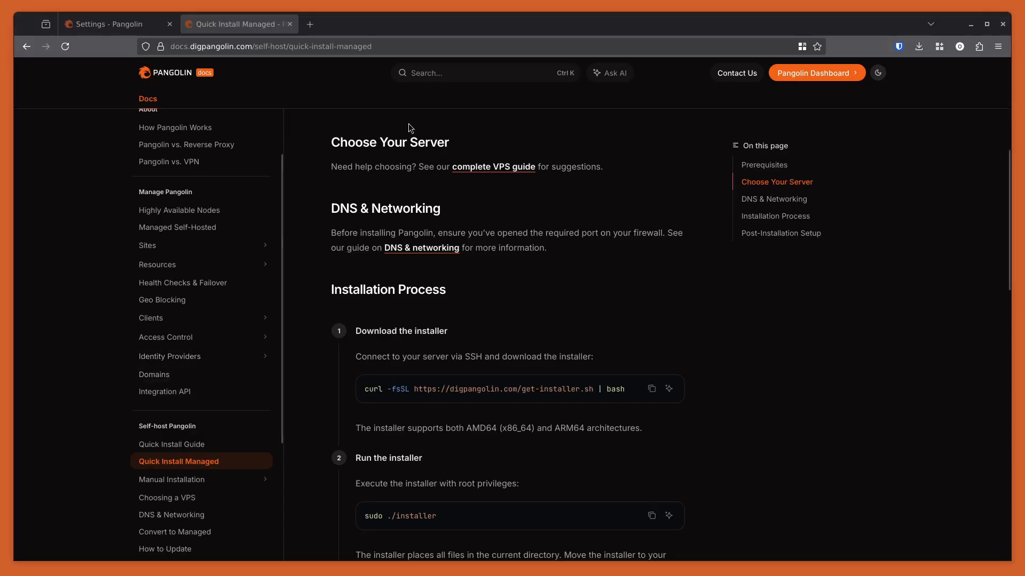
mouse_move(491, 426)
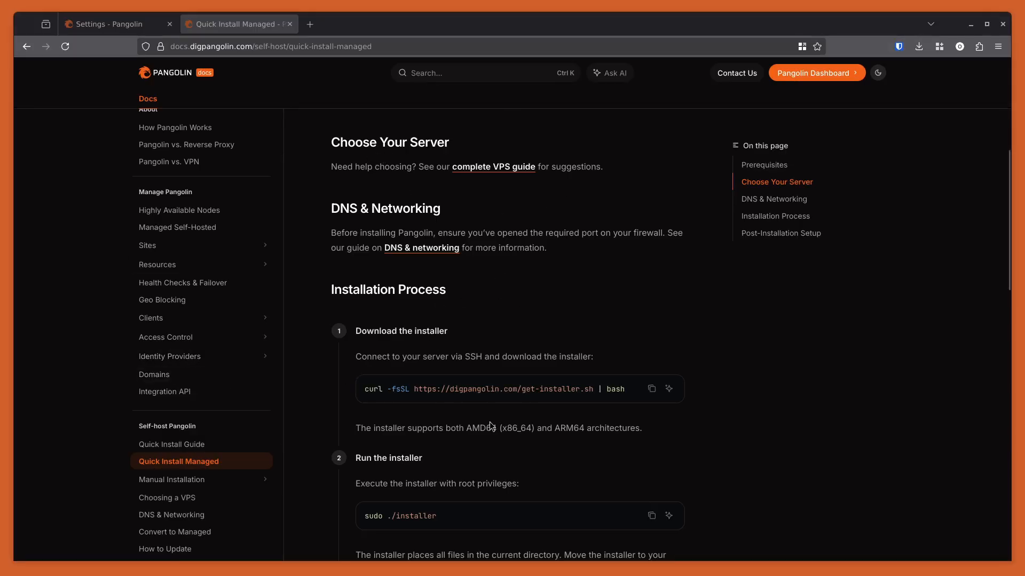
click(651, 389)
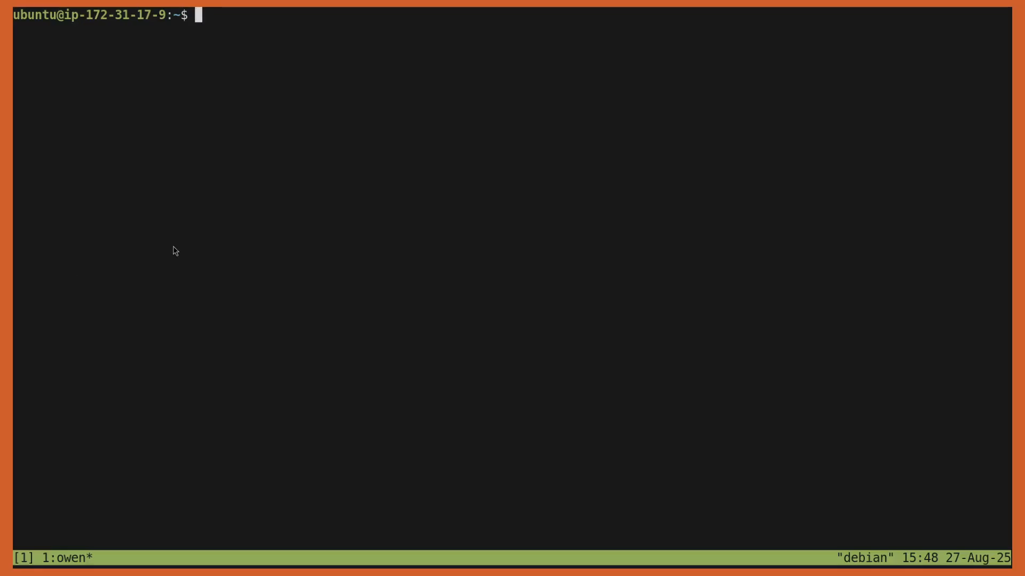
- Fetch the installer with curl get-installer.sh | bash and enter ./installer at the prompt
text(curl -fsSL https://digpangolin.com/get-installer.sh | bash)
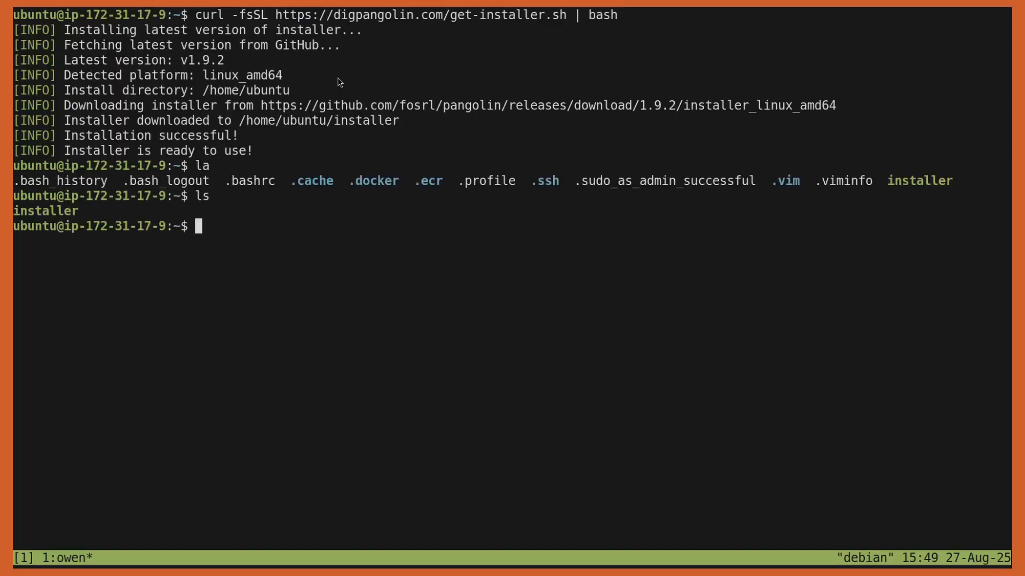
text(./installer)
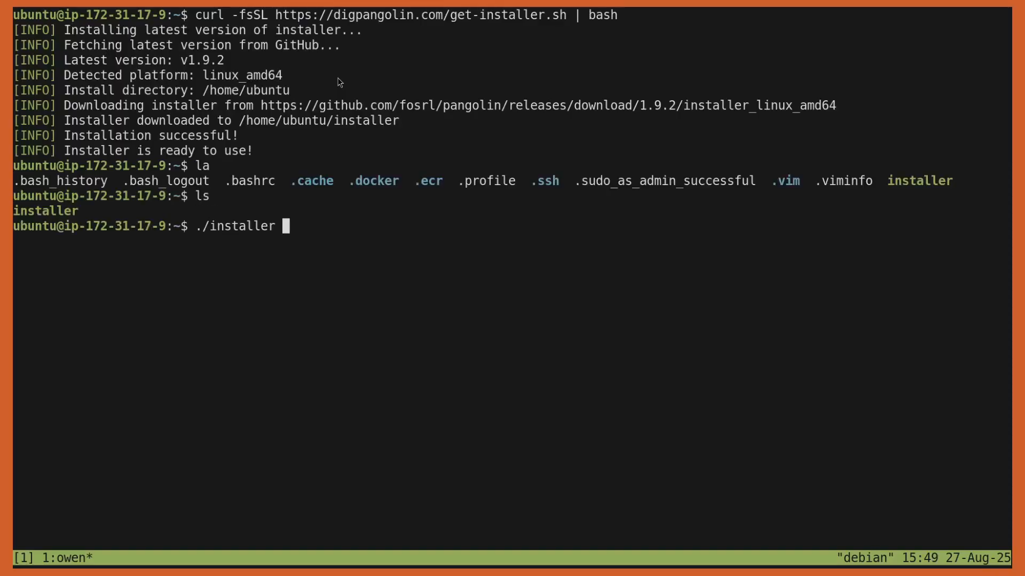
- Run the installer with no existing dashboard credentials and p.fosrl.io as the node's public domain
key(Return)
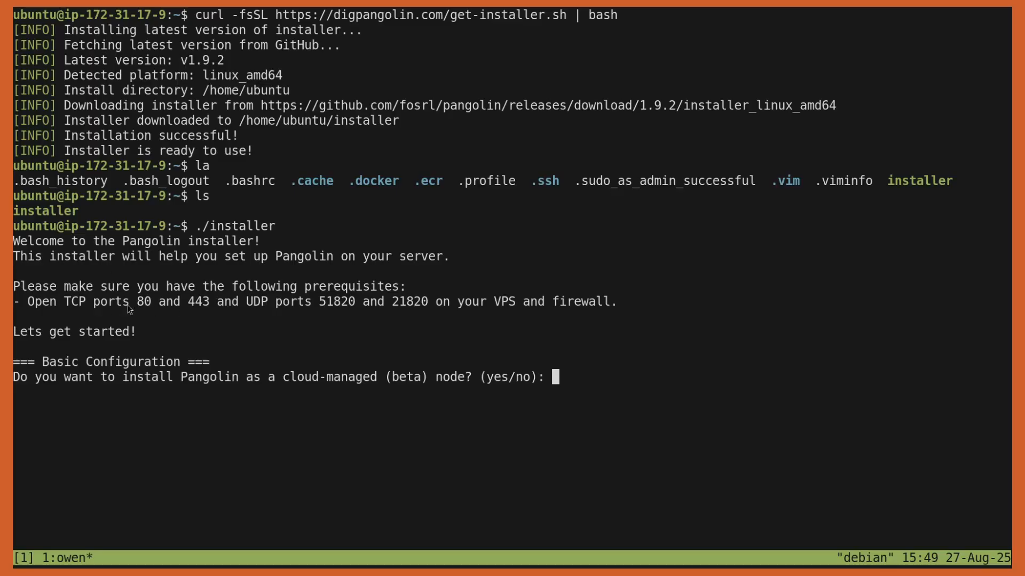
mouse_move(146, 262)
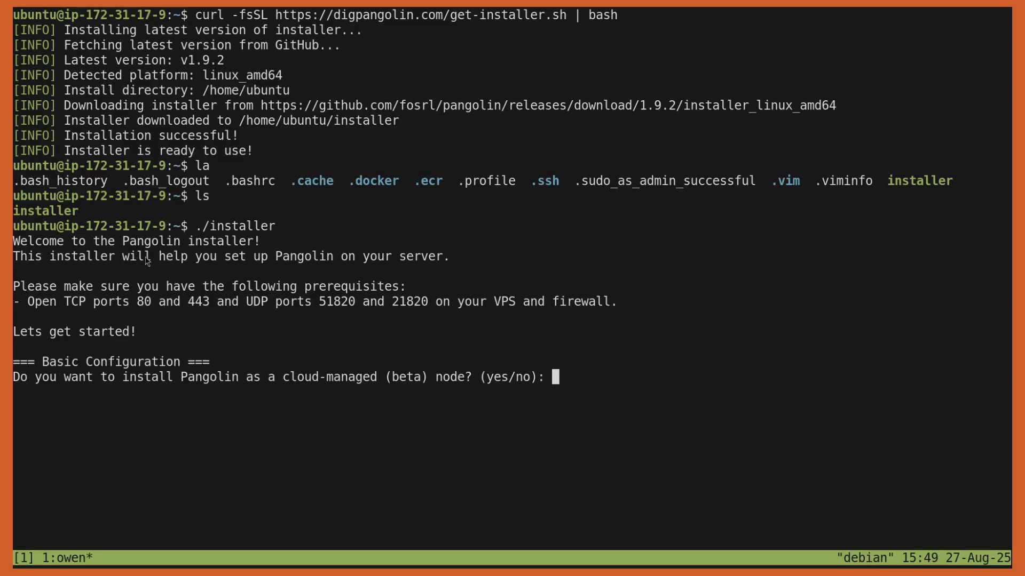
mouse_move(464, 292)
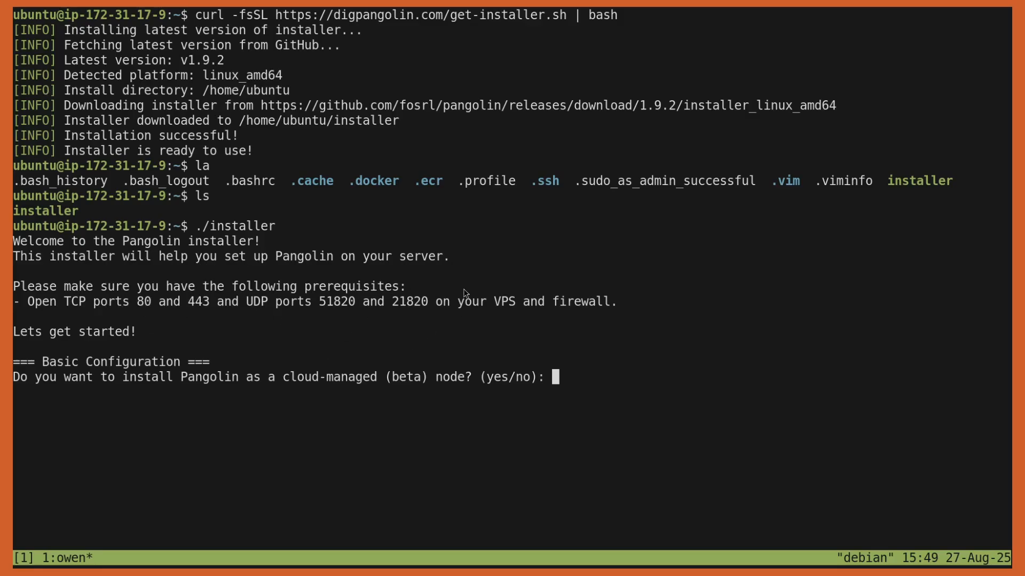
mouse_move(342, 296)
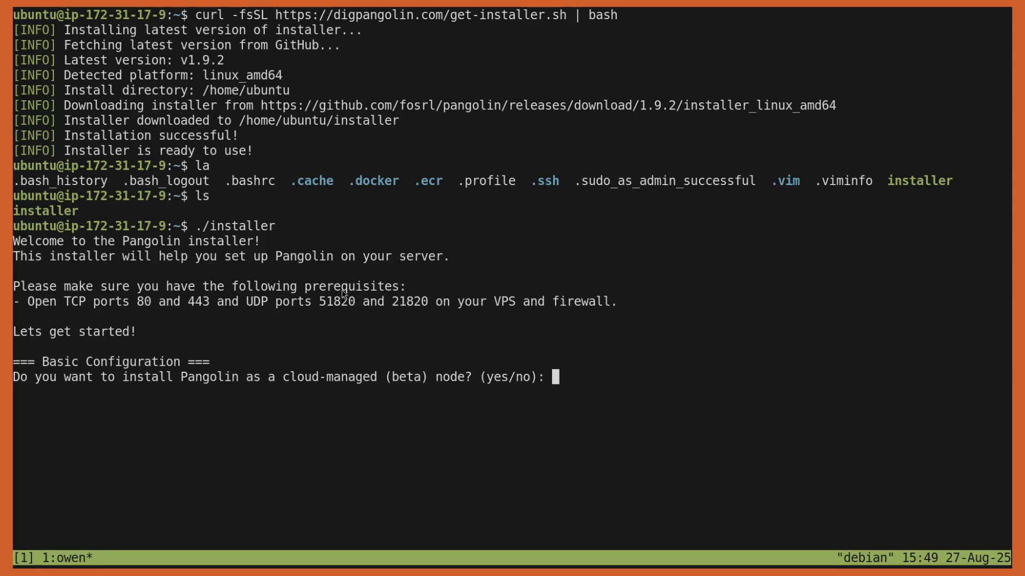
mouse_move(103, 398)
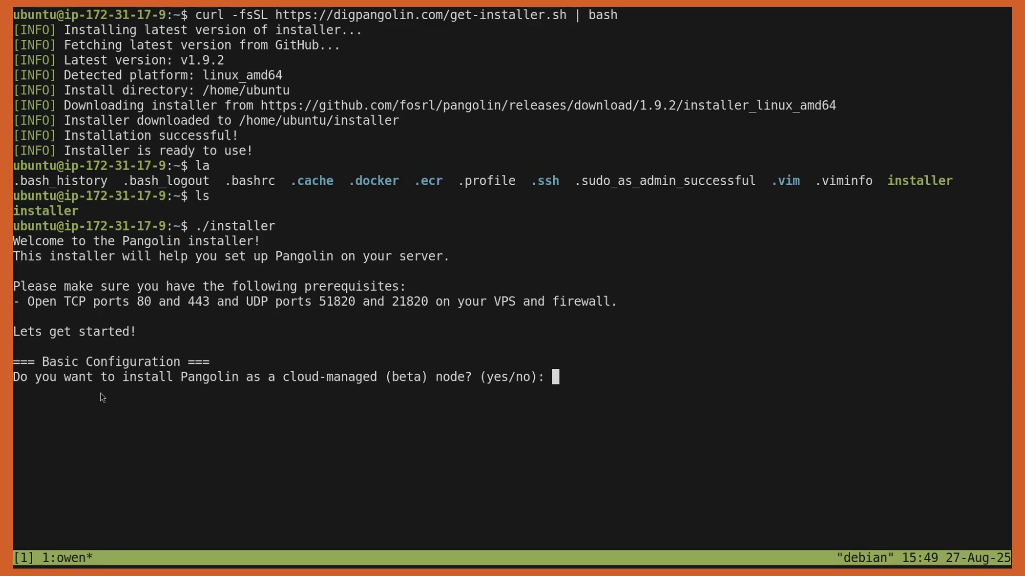
mouse_move(321, 312)
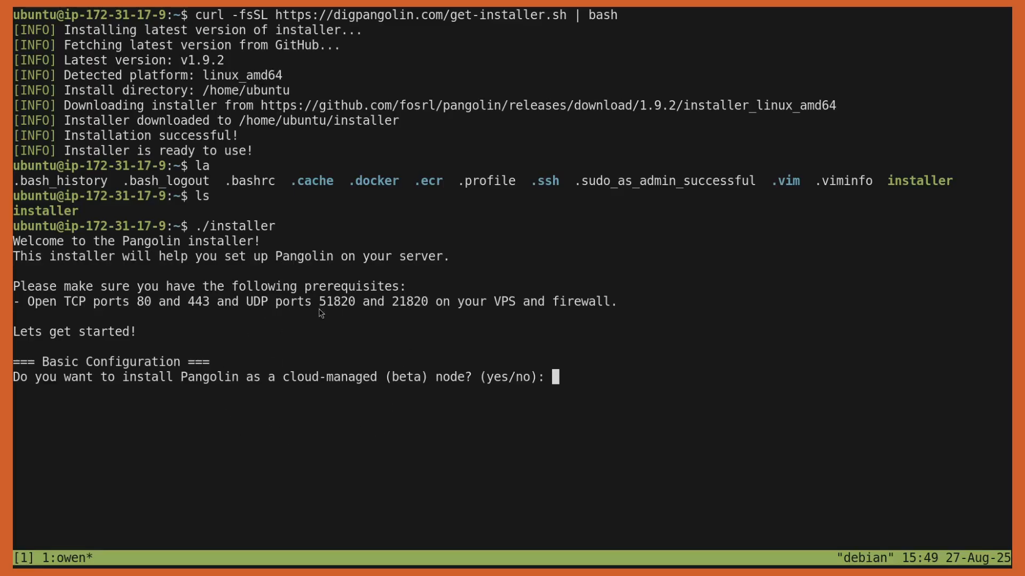
mouse_move(405, 301)
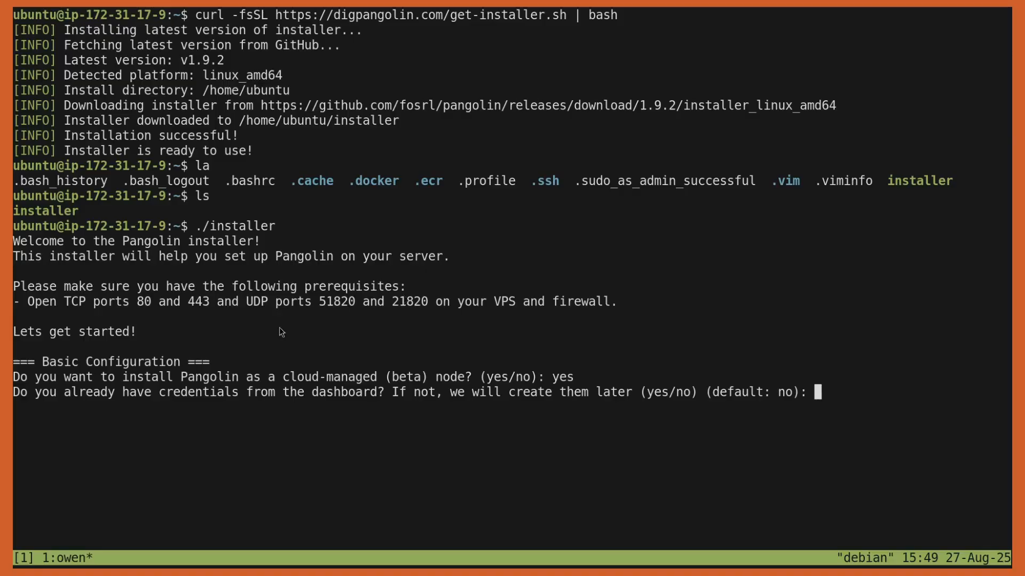
mouse_move(407, 396)
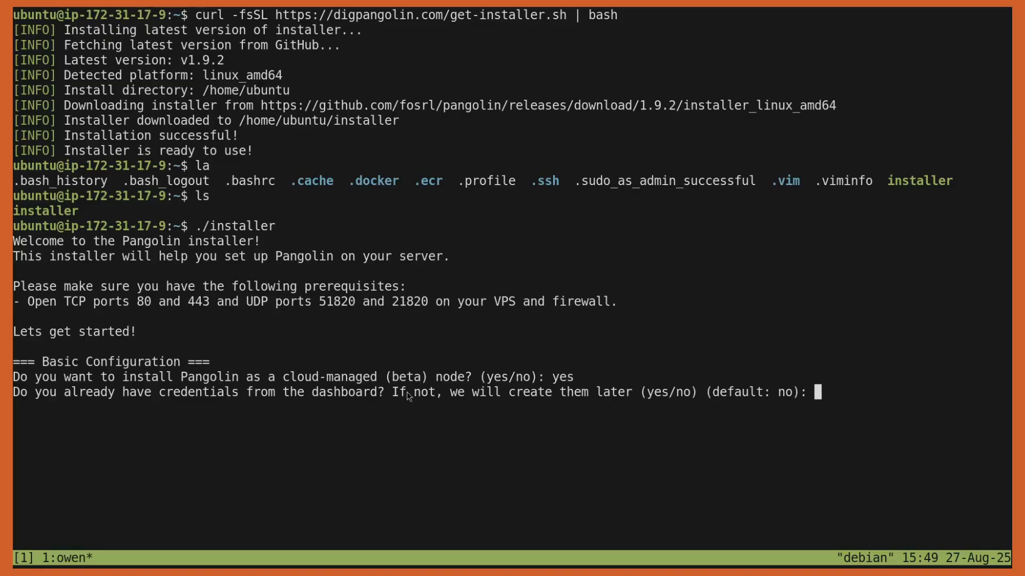
key(Return)
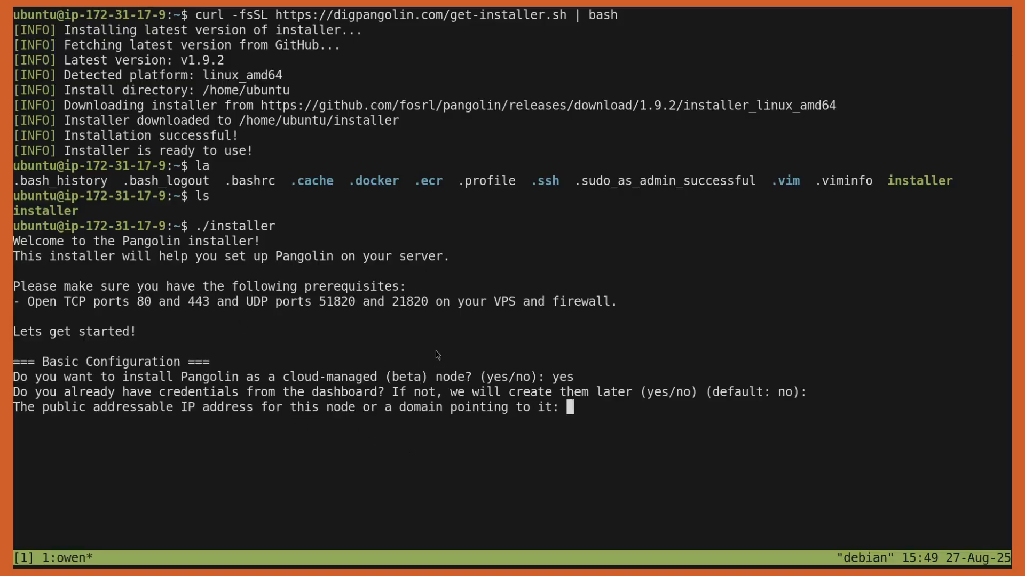
mouse_move(216, 414)
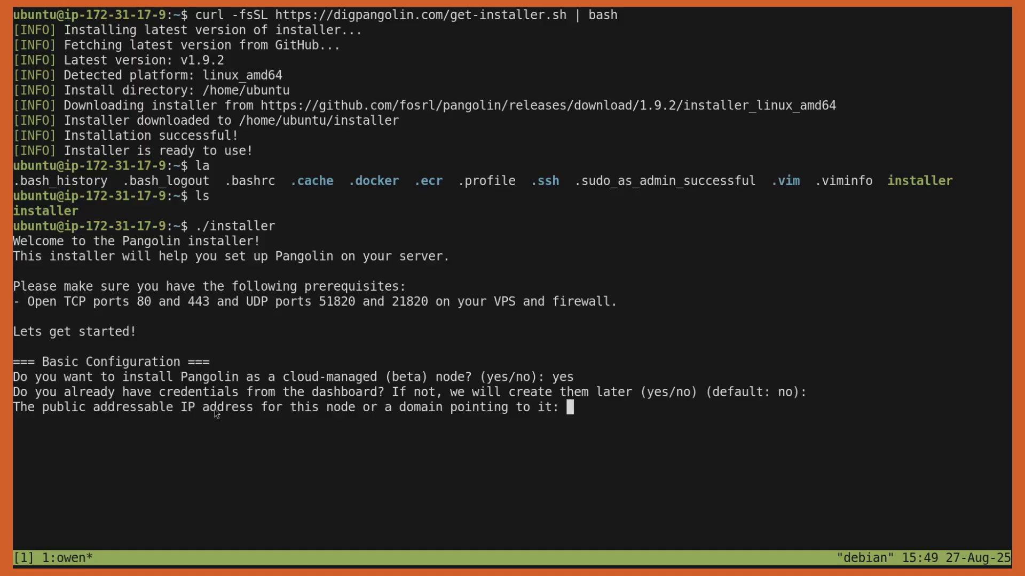
mouse_move(347, 363)
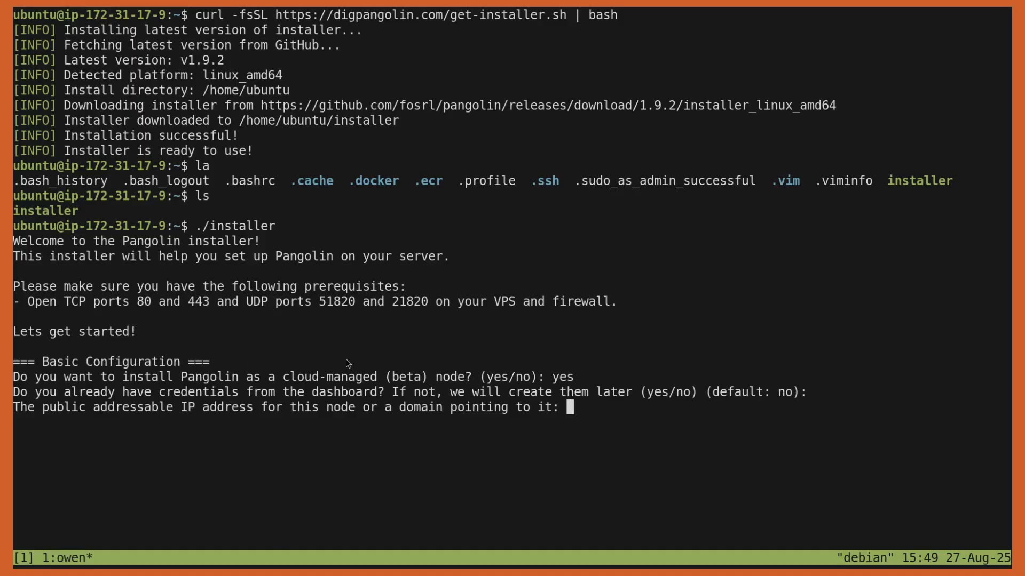
text(p)
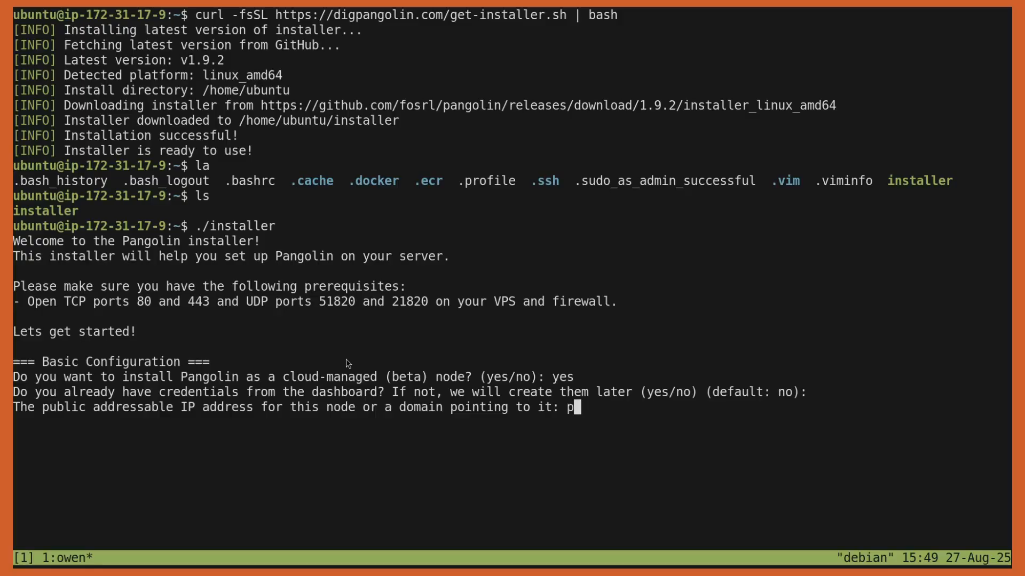
text(.f)
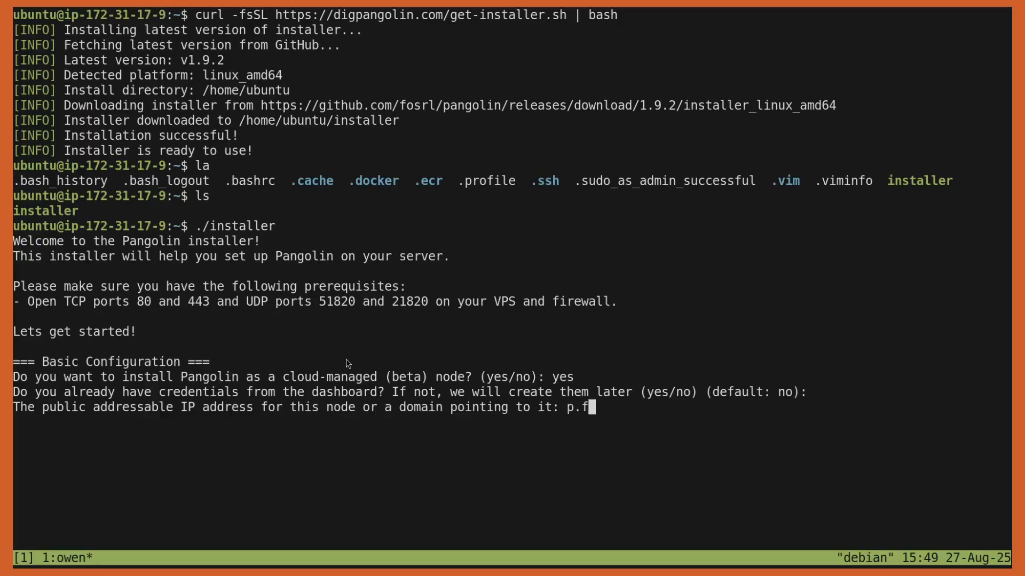
text(osrl.io)
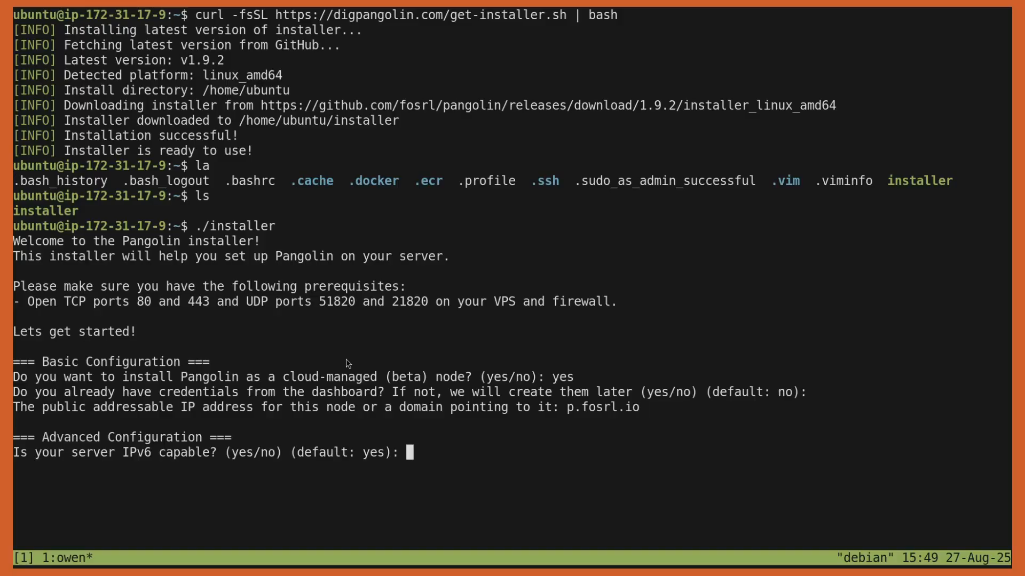
key(Return)
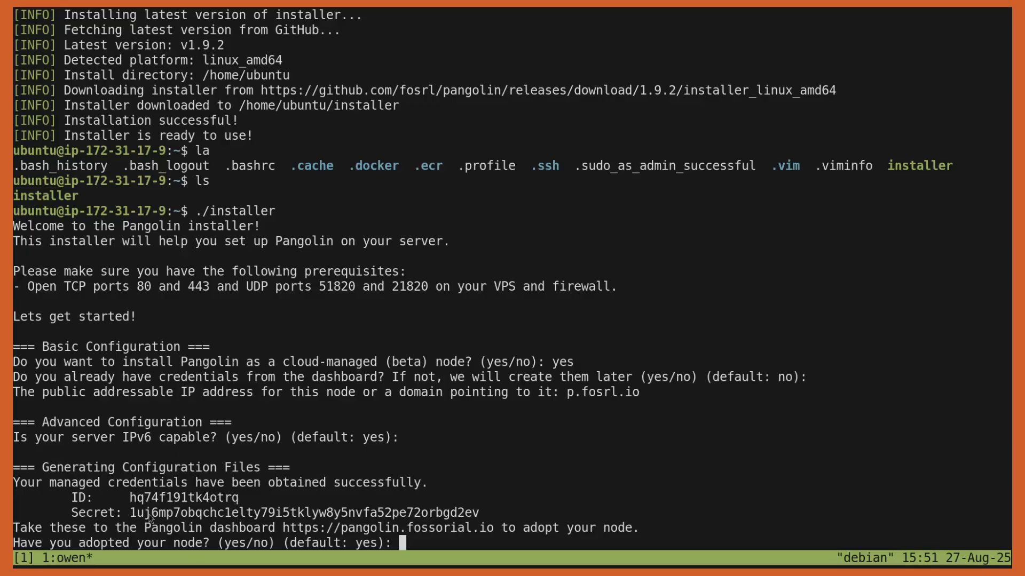
- Copy the generated node ID from the installer output
double_click(300, 513)
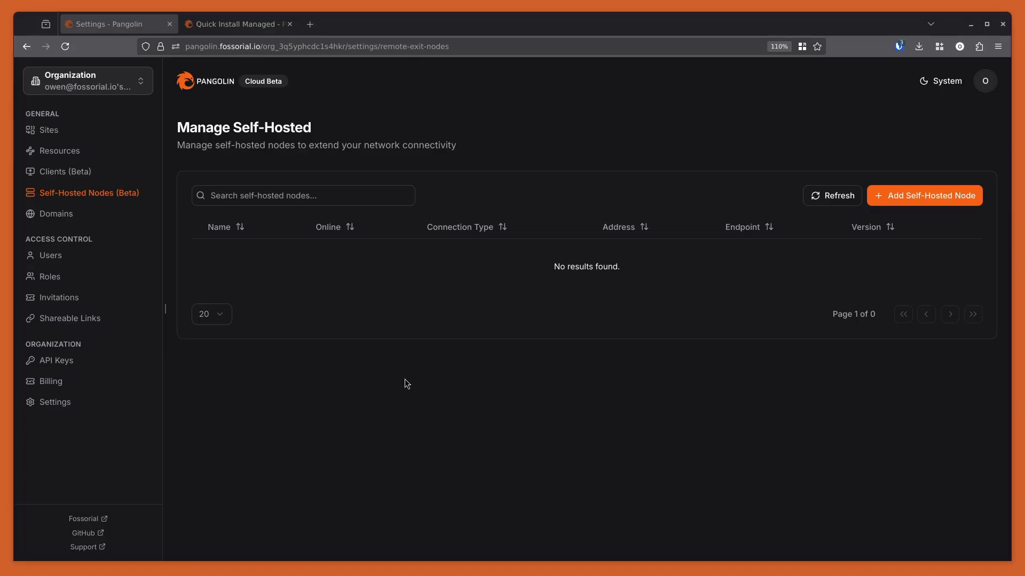
mouse_move(83, 193)
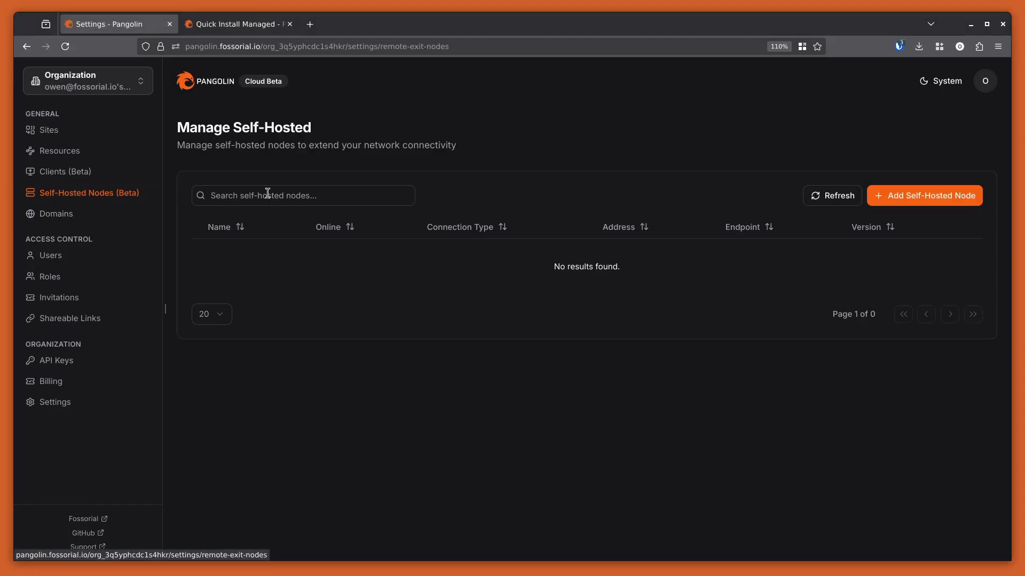
click(924, 196)
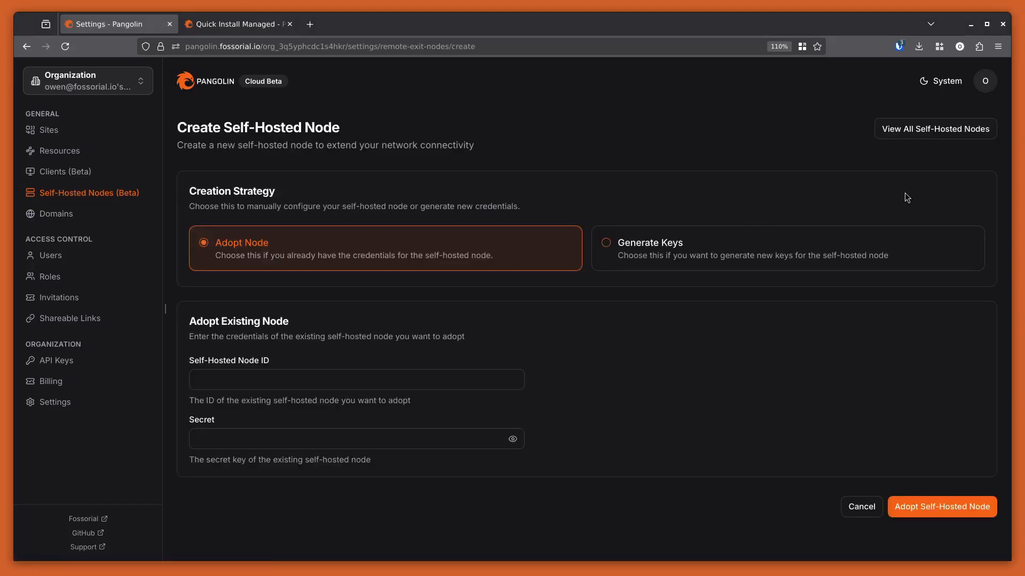
mouse_move(329, 423)
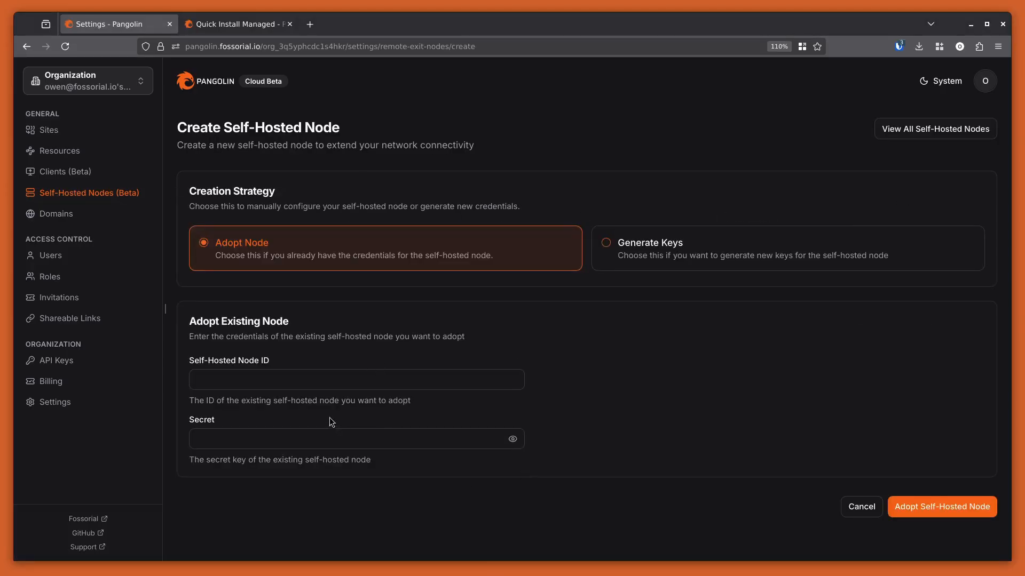
click(356, 439)
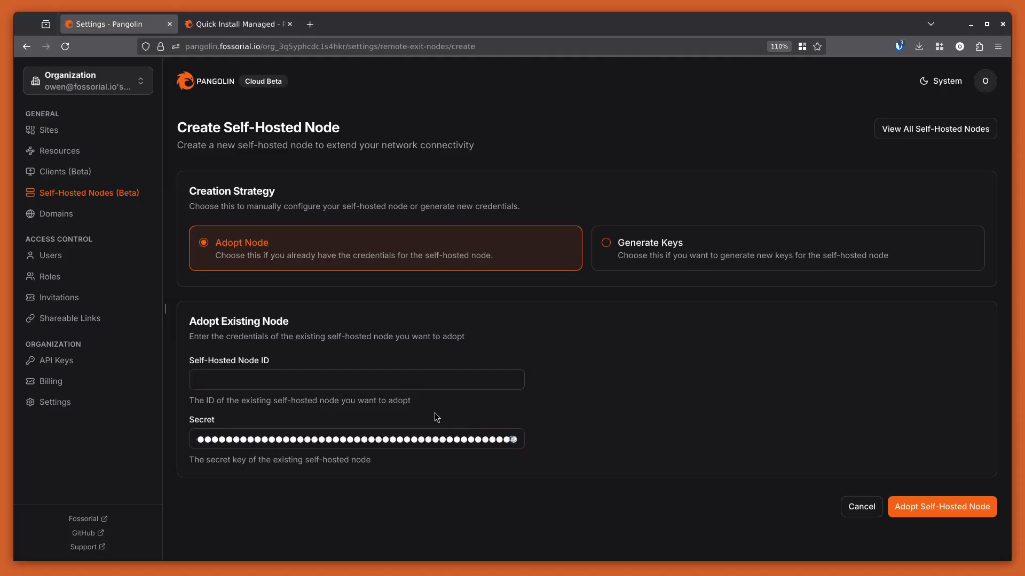
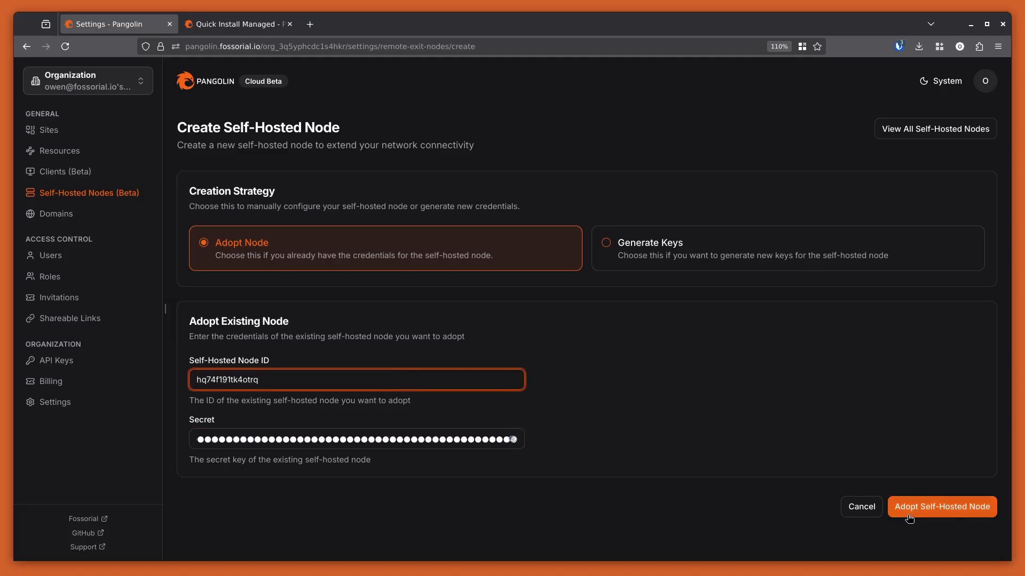
click(942, 506)
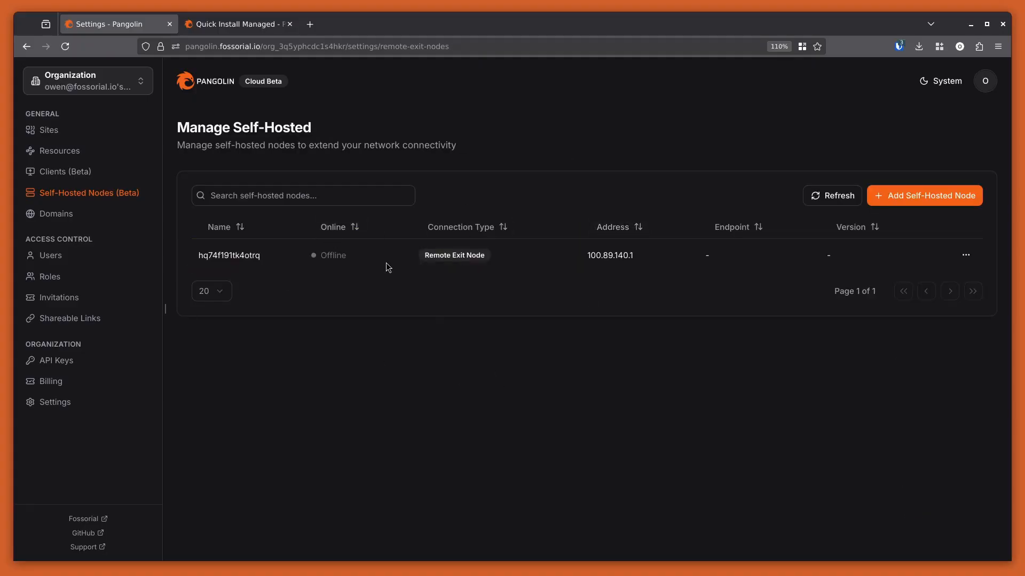
mouse_move(375, 282)
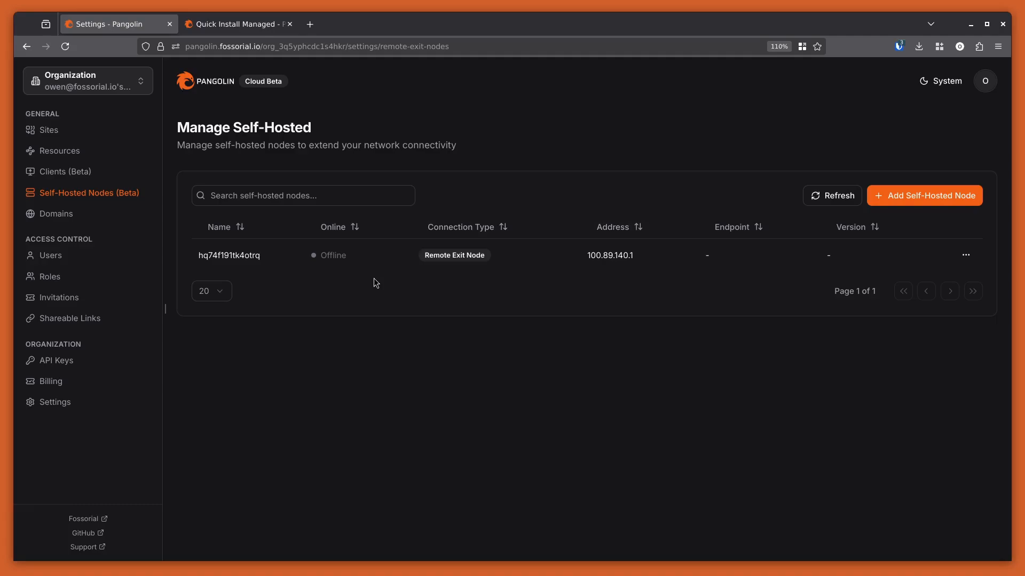
mouse_move(370, 305)
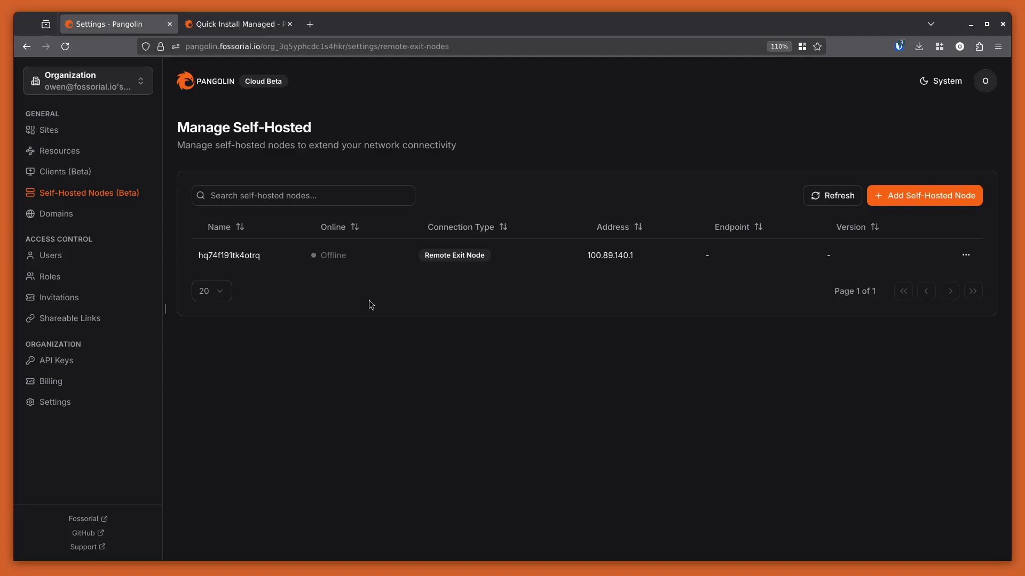
mouse_move(378, 369)
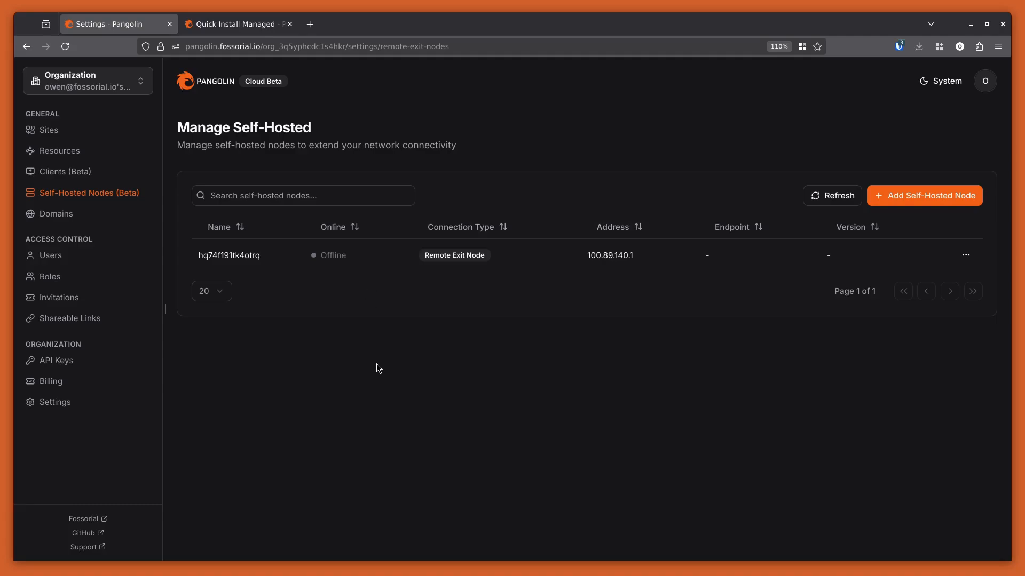
mouse_move(390, 334)
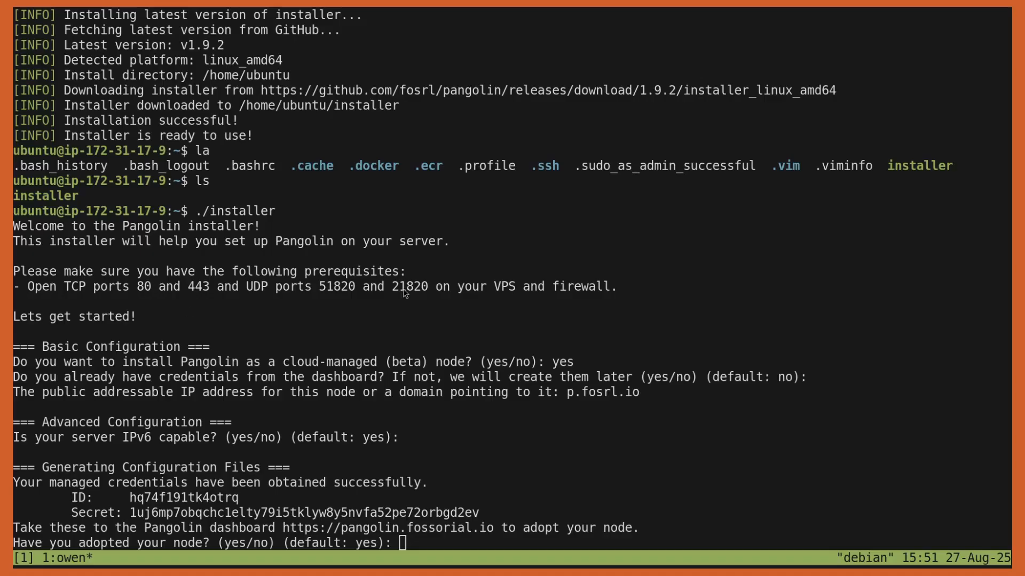
- Confirm adoption and install Pangolin's containers with Docker as the runtime
key(Return)
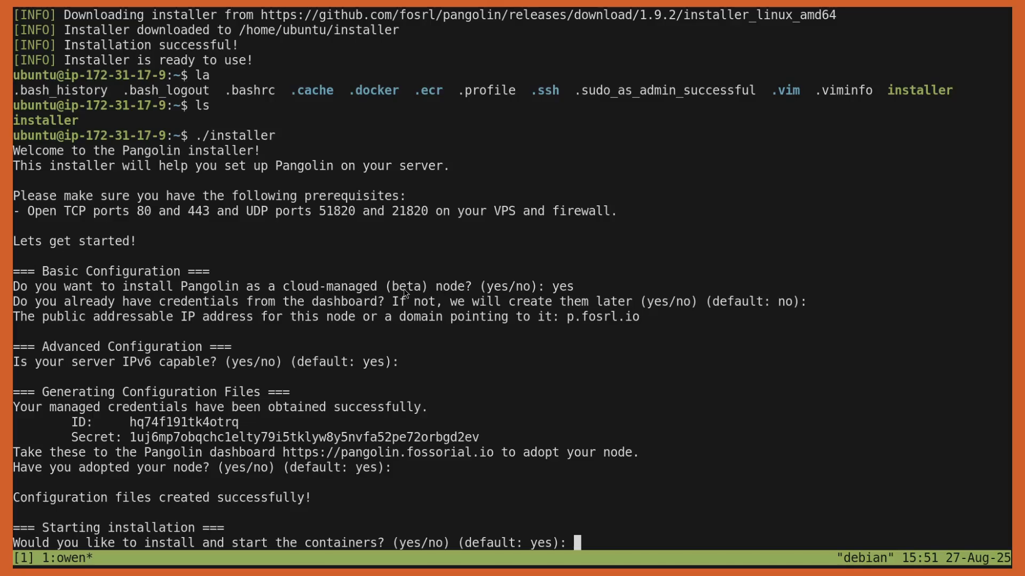
key(Return)
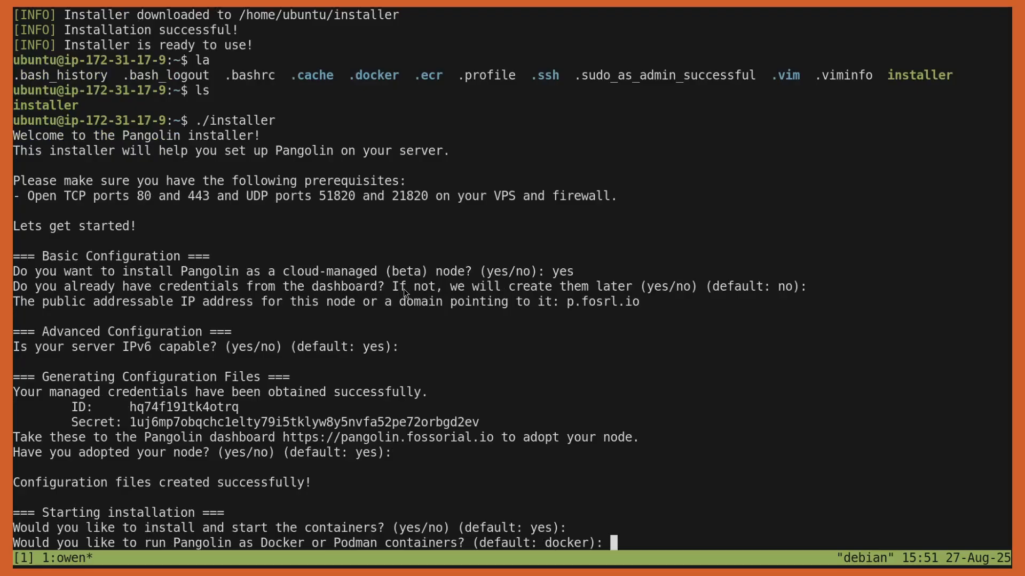
key(Return)
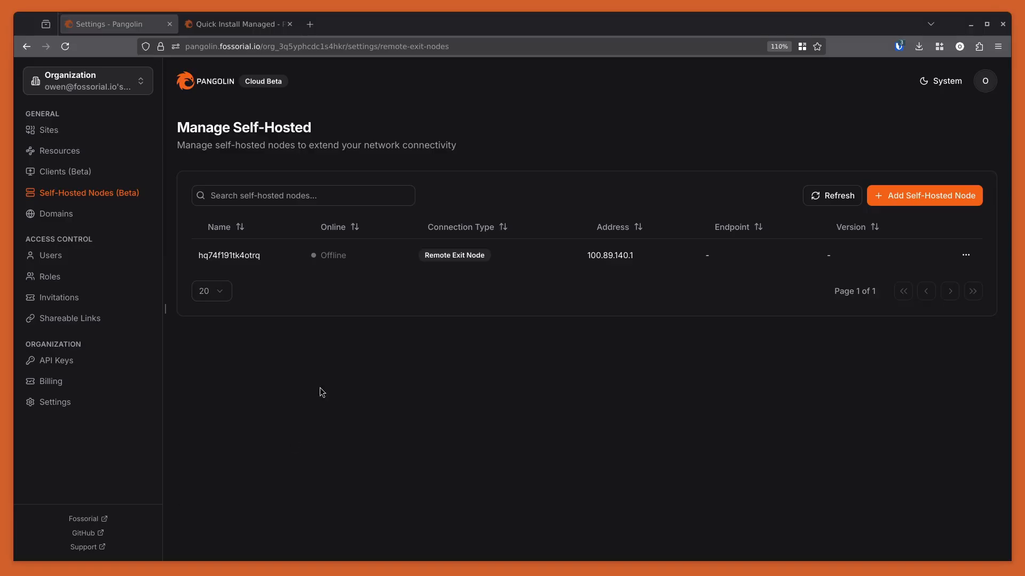
- Refresh the node list so hq74f191tk4otrq shows endpoint p.fosrl.io
click(839, 195)
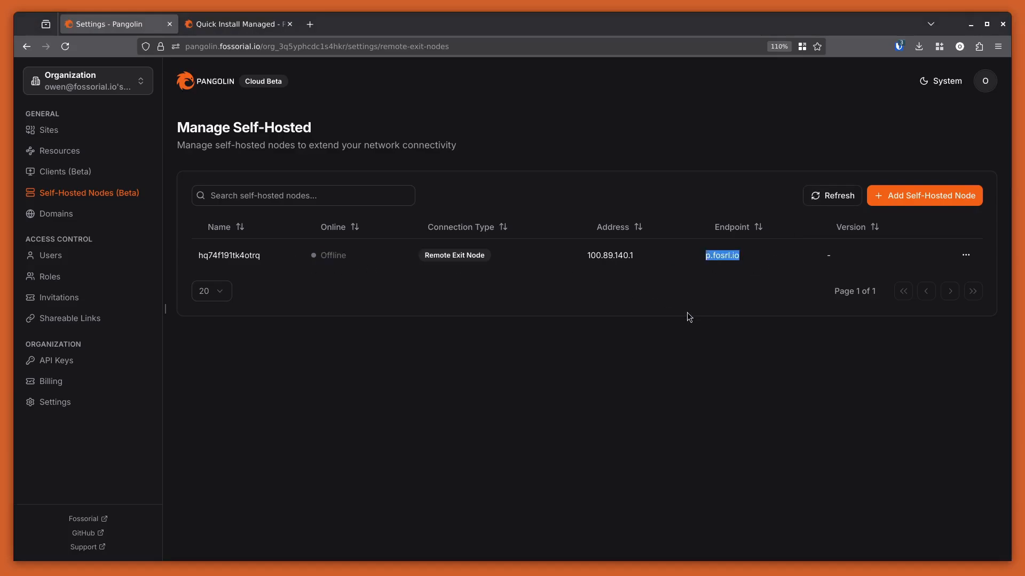
mouse_move(696, 264)
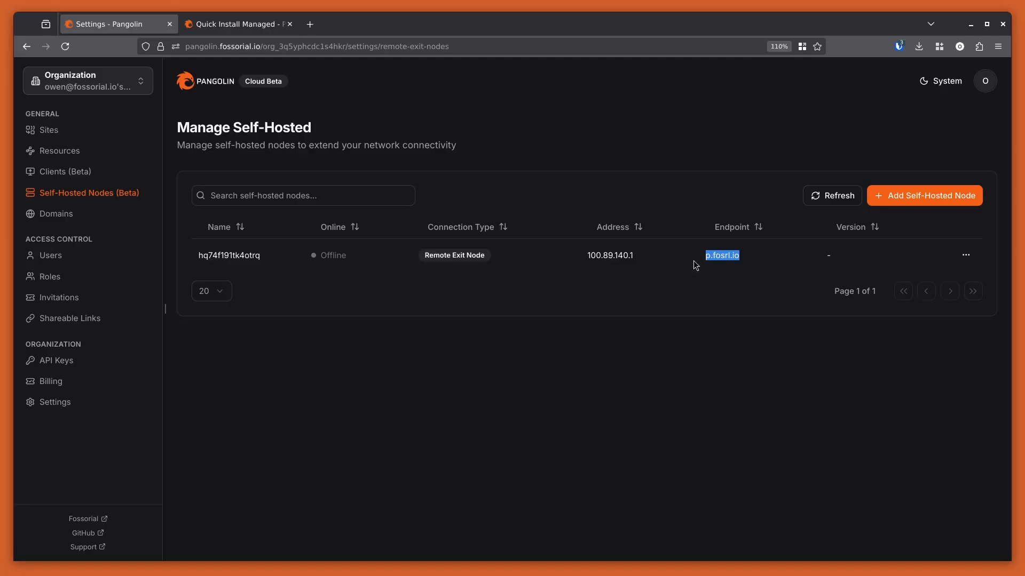
mouse_move(784, 257)
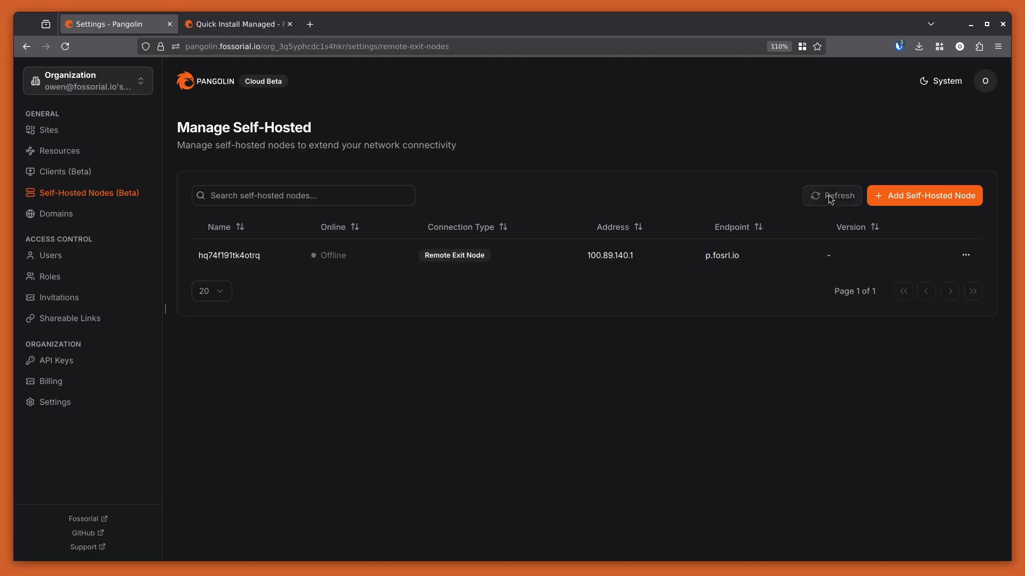
mouse_move(234, 327)
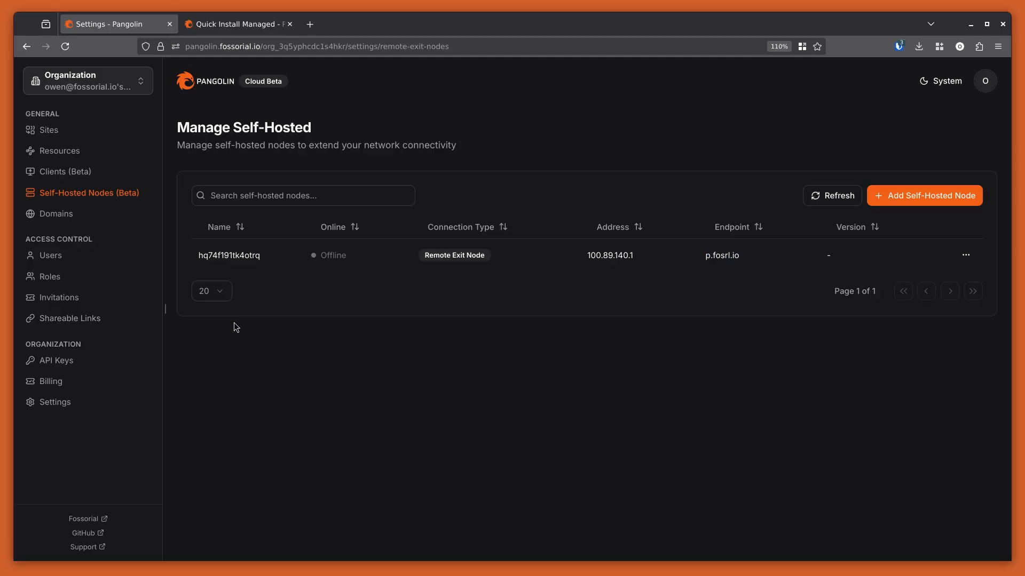
mouse_move(71, 119)
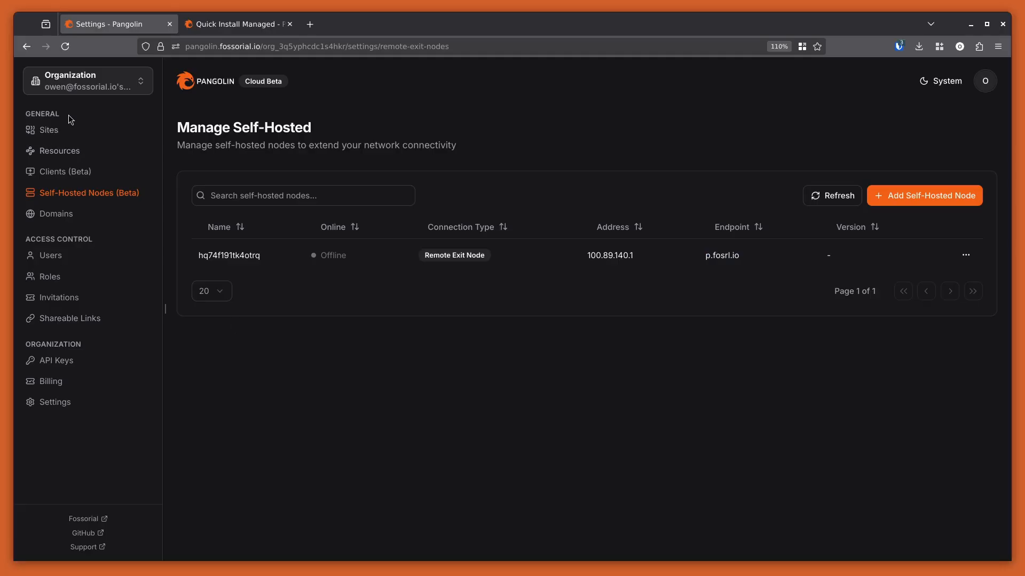
- Browse between the Sites page and the Self-Hosted Nodes list showing hq74f191tk4otrq offline
click(48, 129)
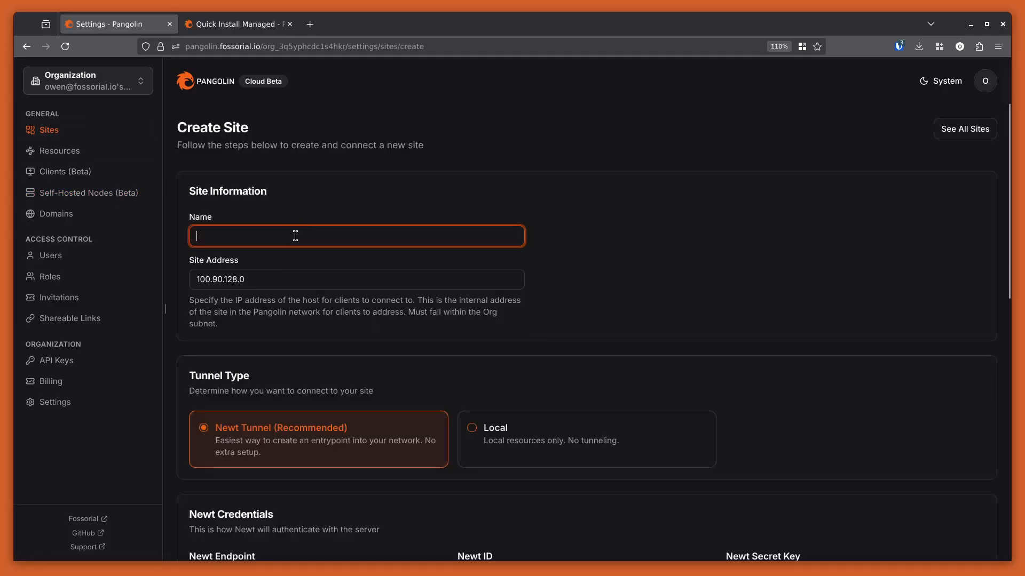
scroll(down, 3)
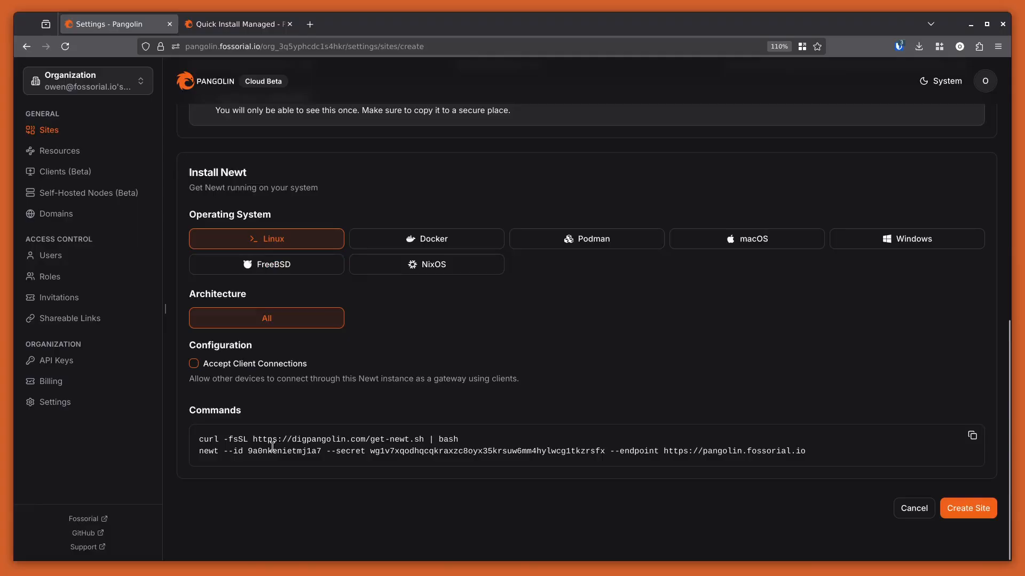
scroll(up, 3)
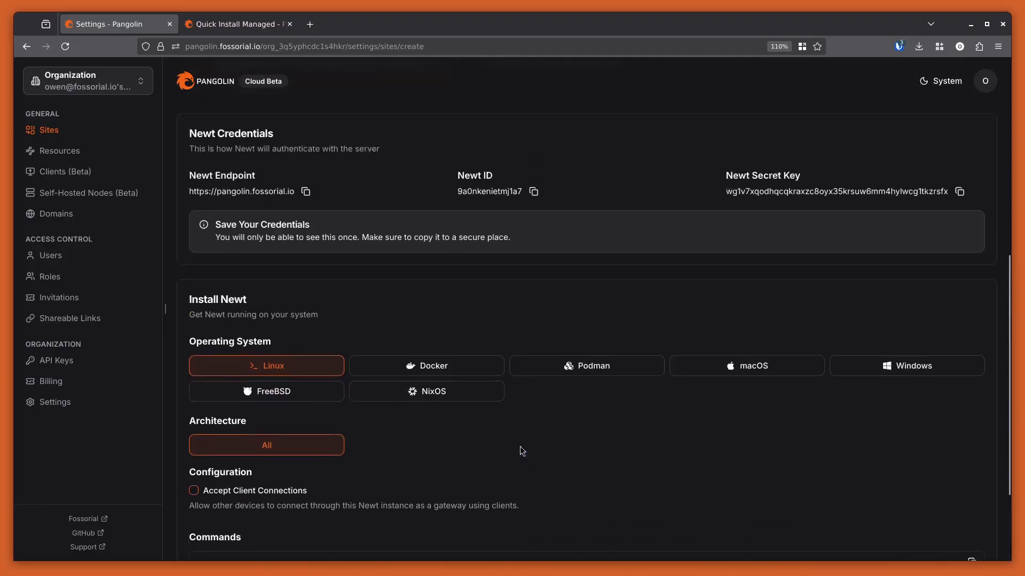
click(50, 129)
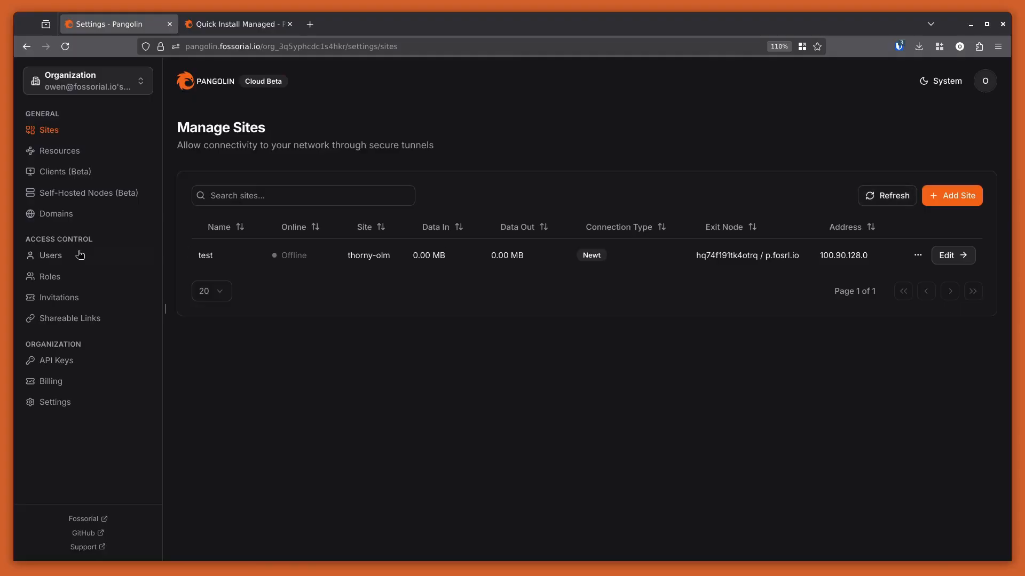
click(87, 193)
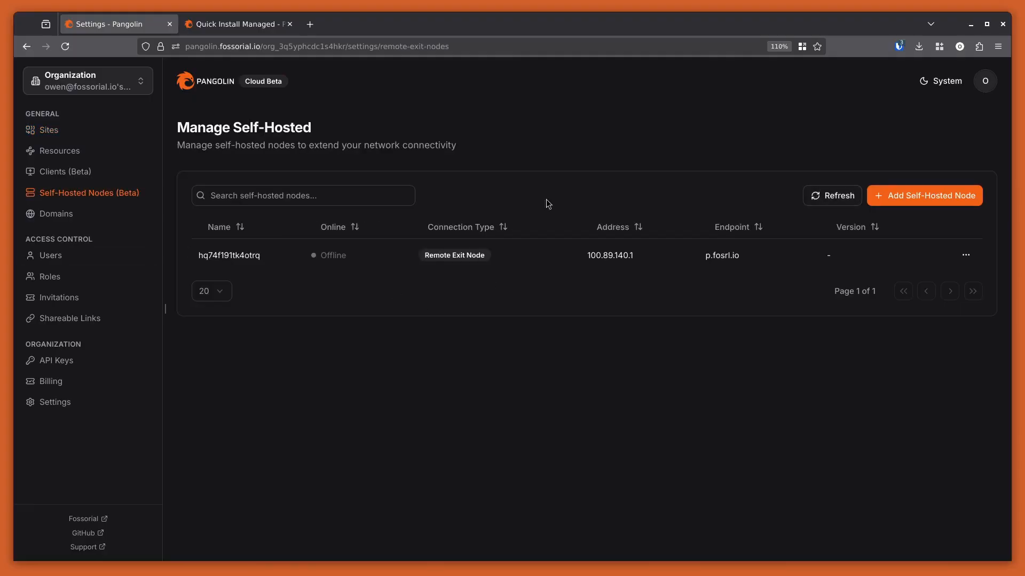
click(47, 129)
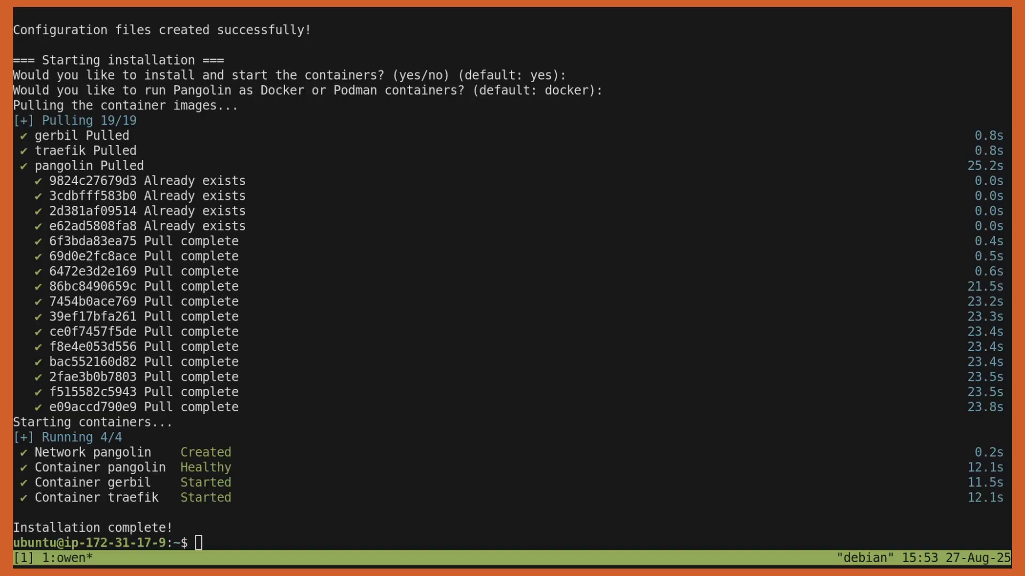
mouse_move(275, 355)
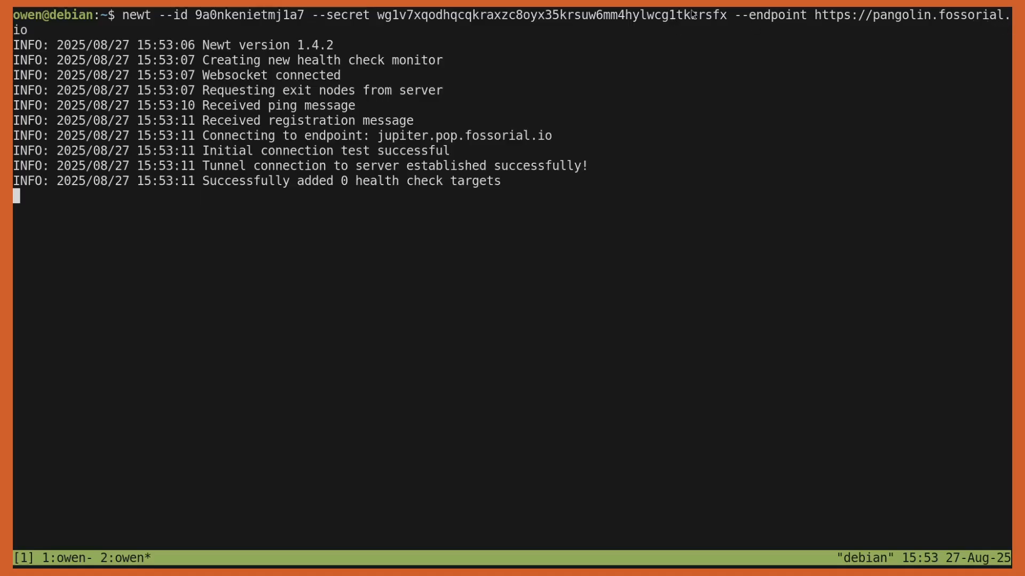
mouse_move(366, 141)
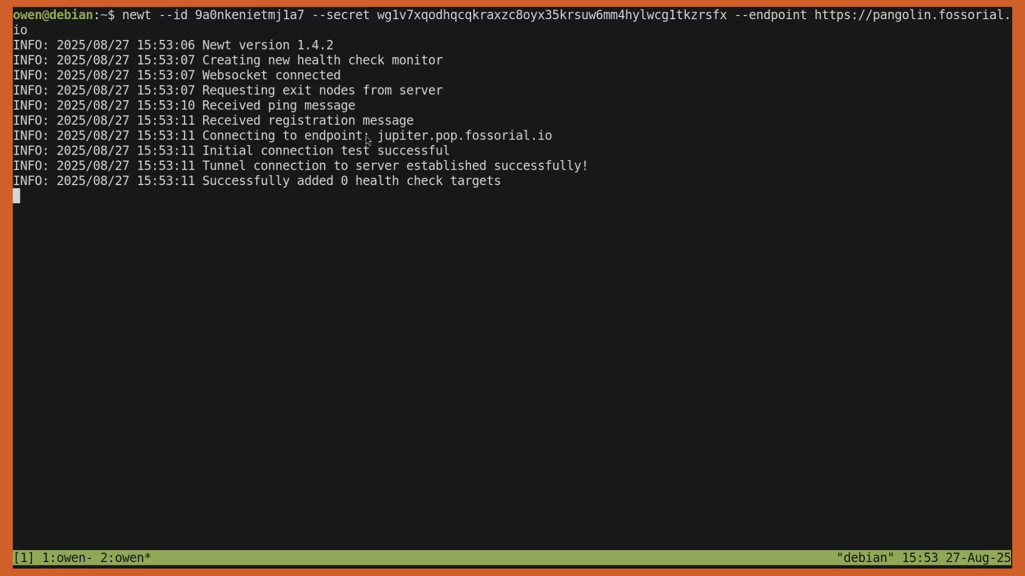
mouse_move(562, 120)
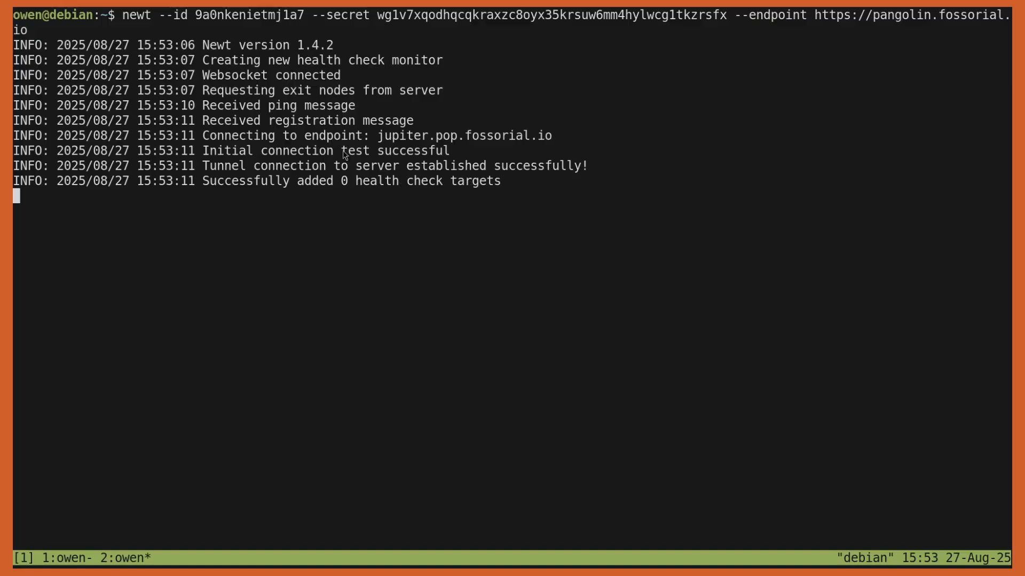
mouse_move(547, 147)
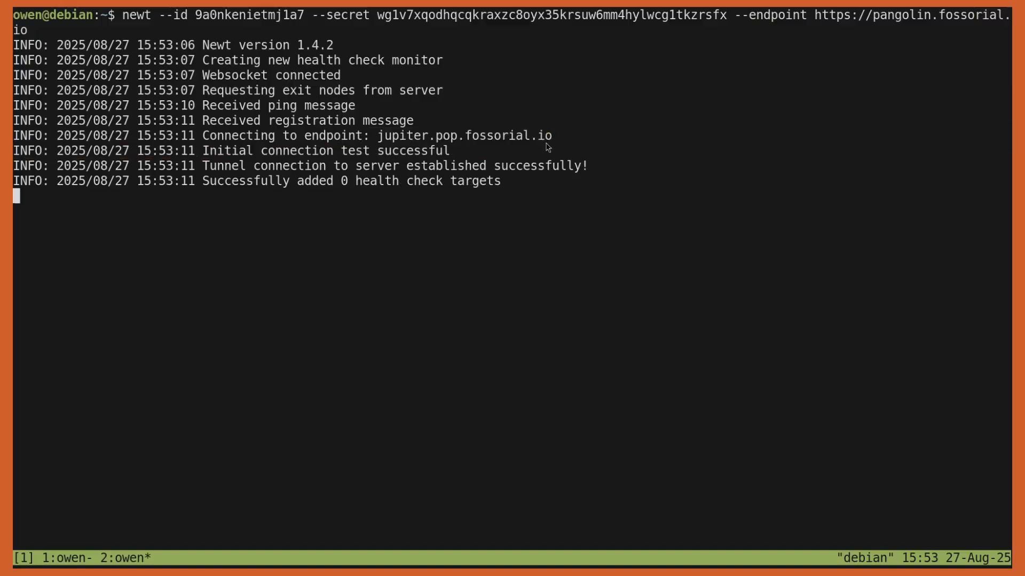
mouse_move(371, 214)
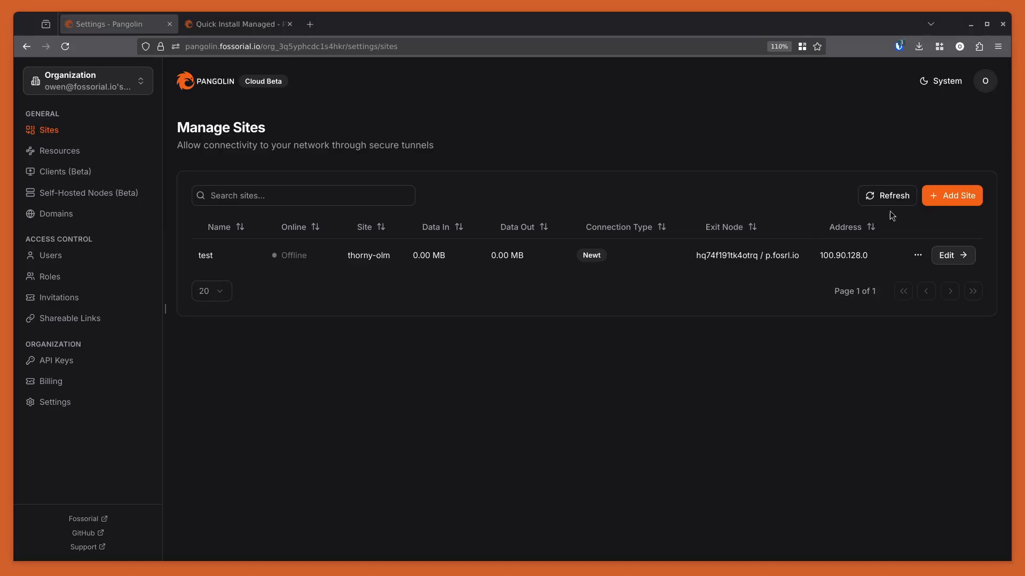
- Refresh the sites table so site 'test' shows exit node jupiter.pop.fossorial.io
click(885, 196)
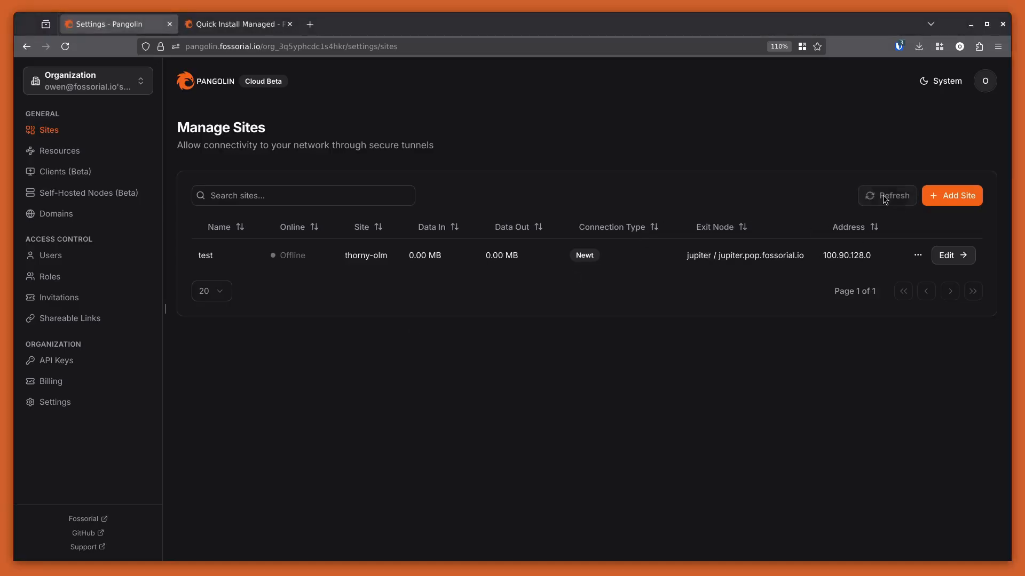
click(886, 195)
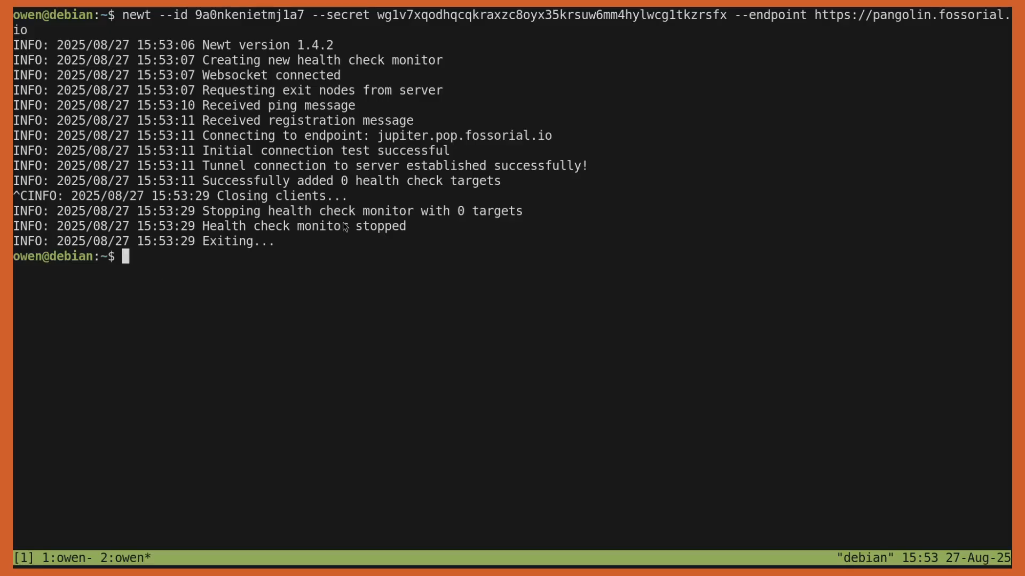
- Rerun the newt command so its tunnel reconnects through p.fosrl.io
key(Return)
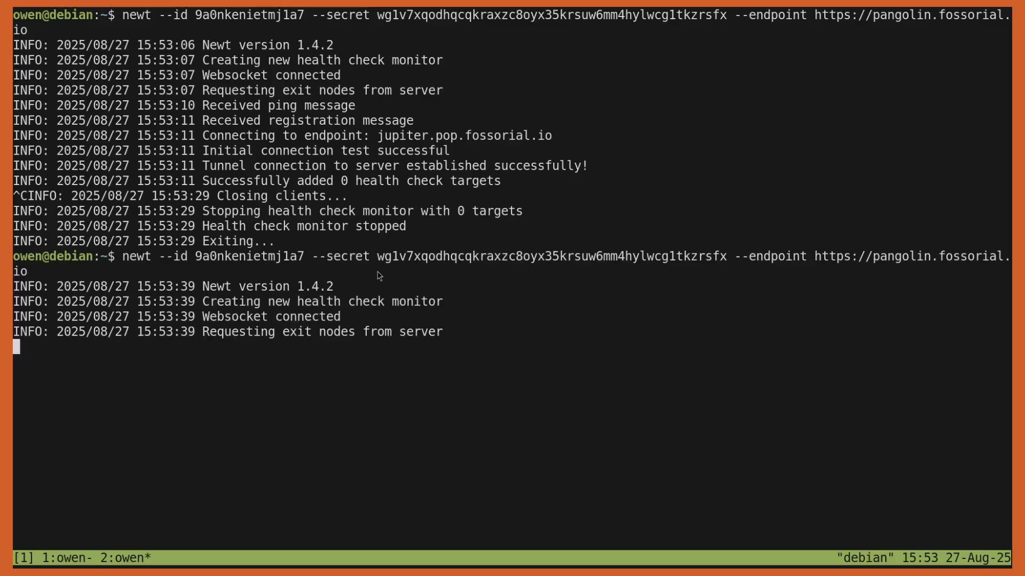
mouse_move(310, 368)
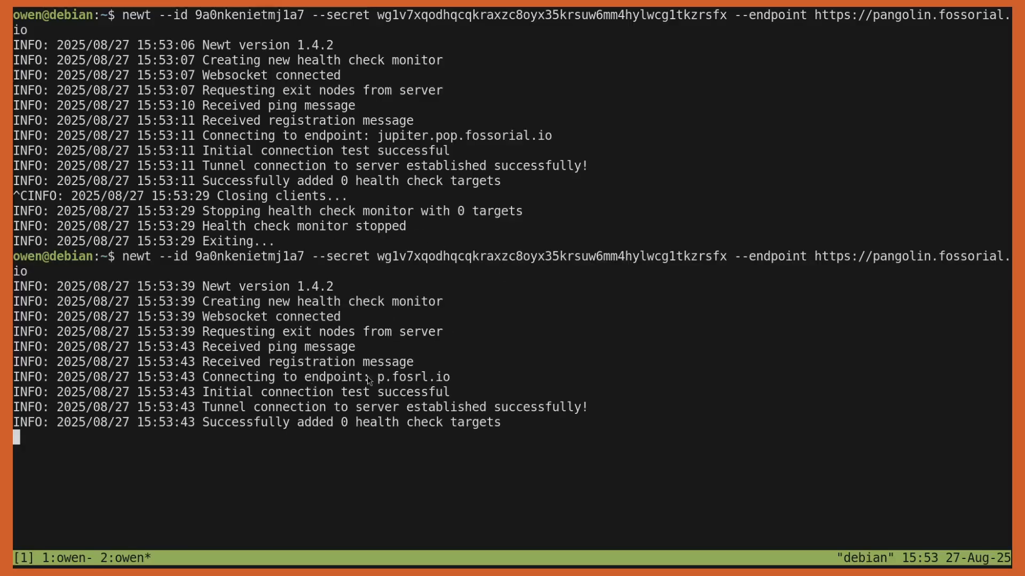
mouse_move(286, 412)
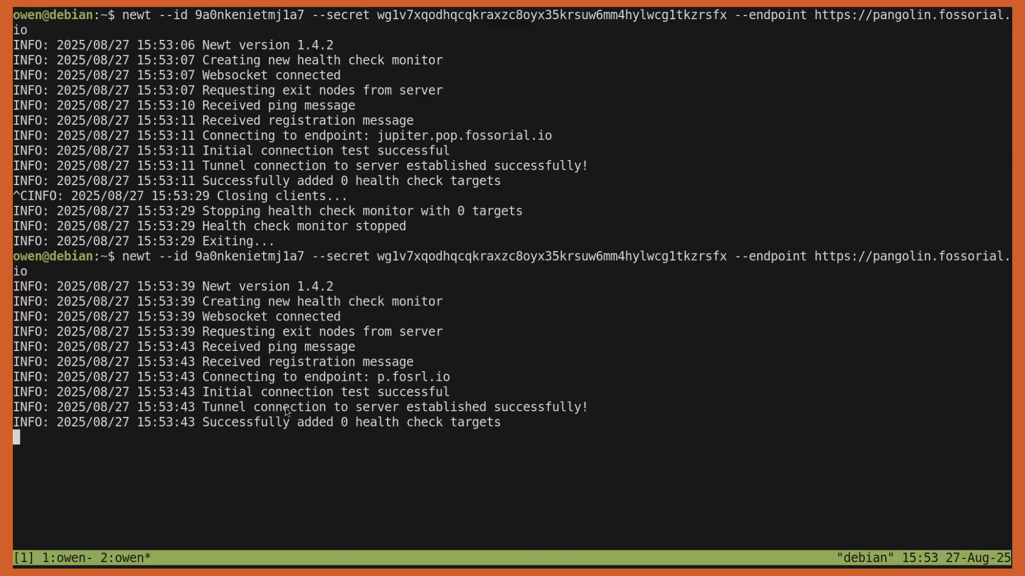
mouse_move(310, 188)
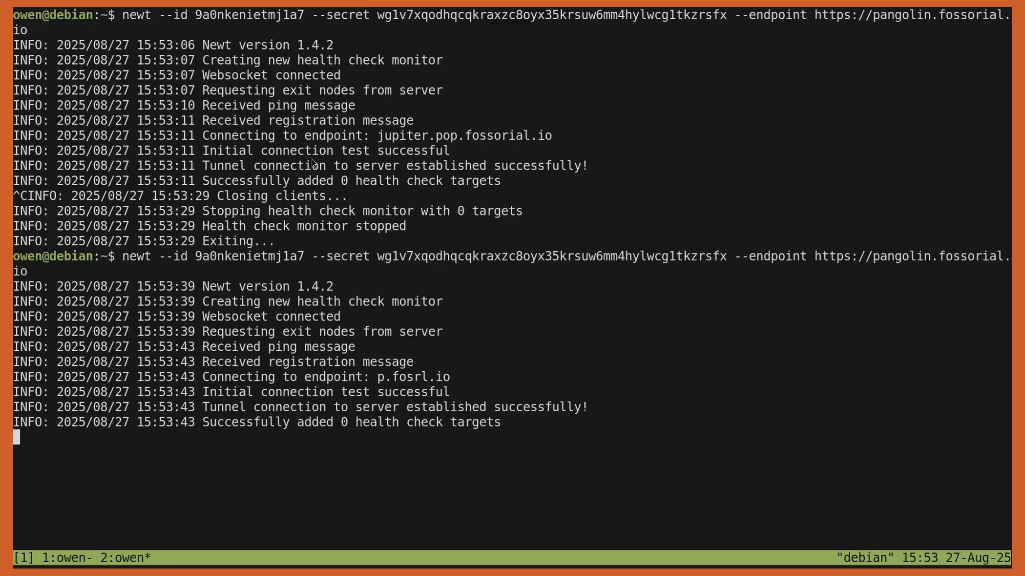
mouse_move(330, 182)
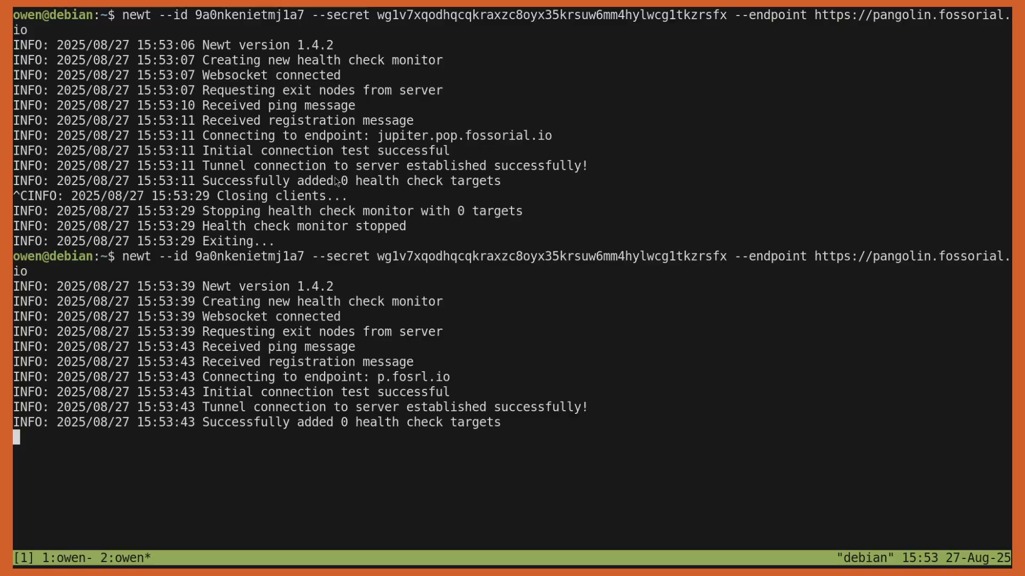
mouse_move(424, 341)
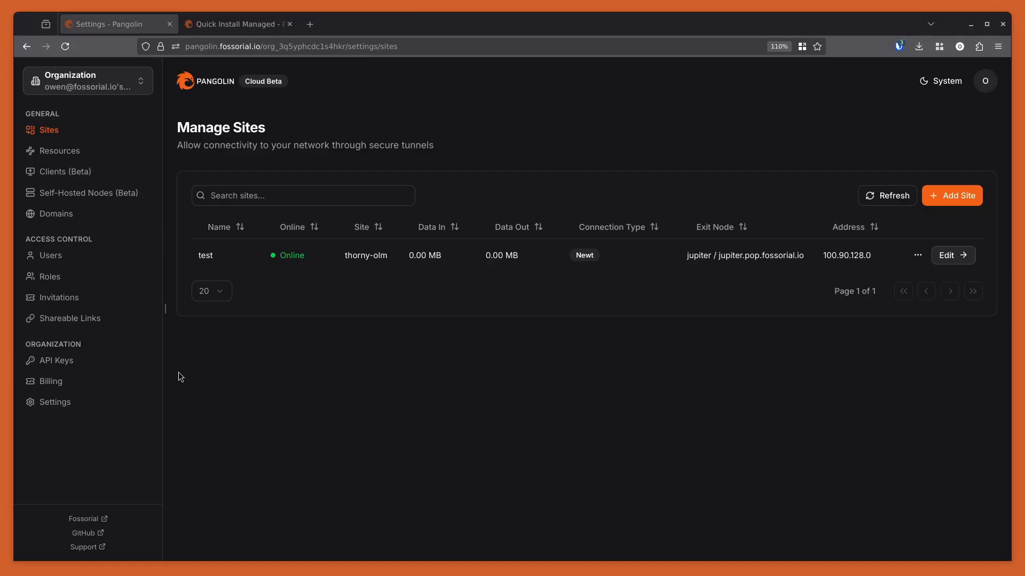
- Reach the proxy target configuration of the 'you' resource
click(60, 150)
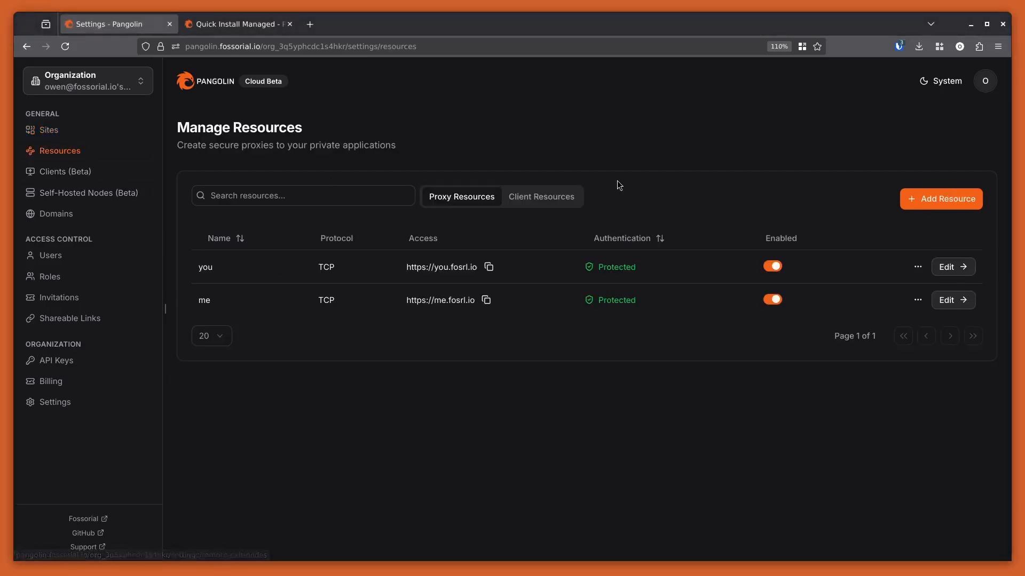
mouse_move(923, 262)
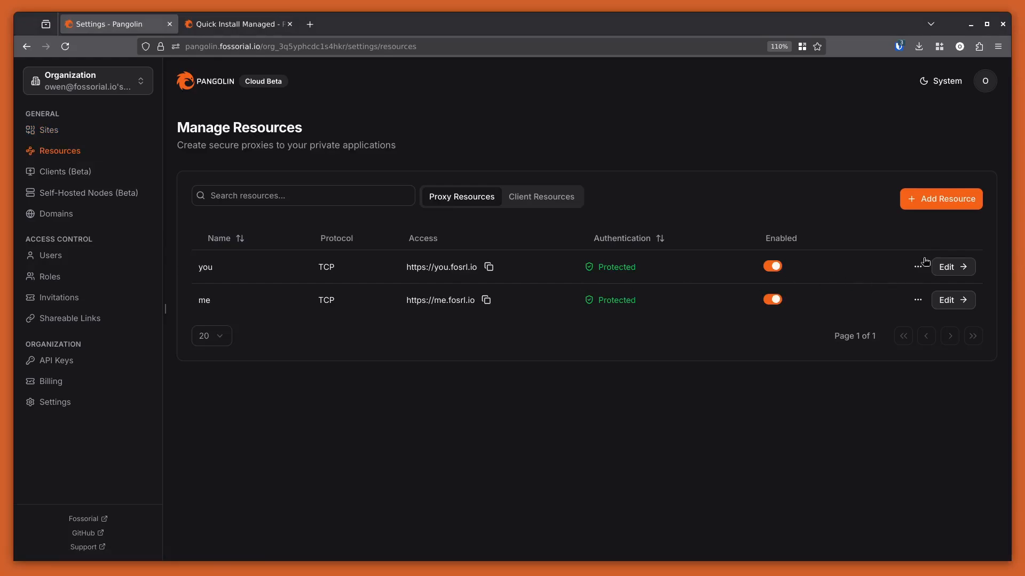
click(948, 267)
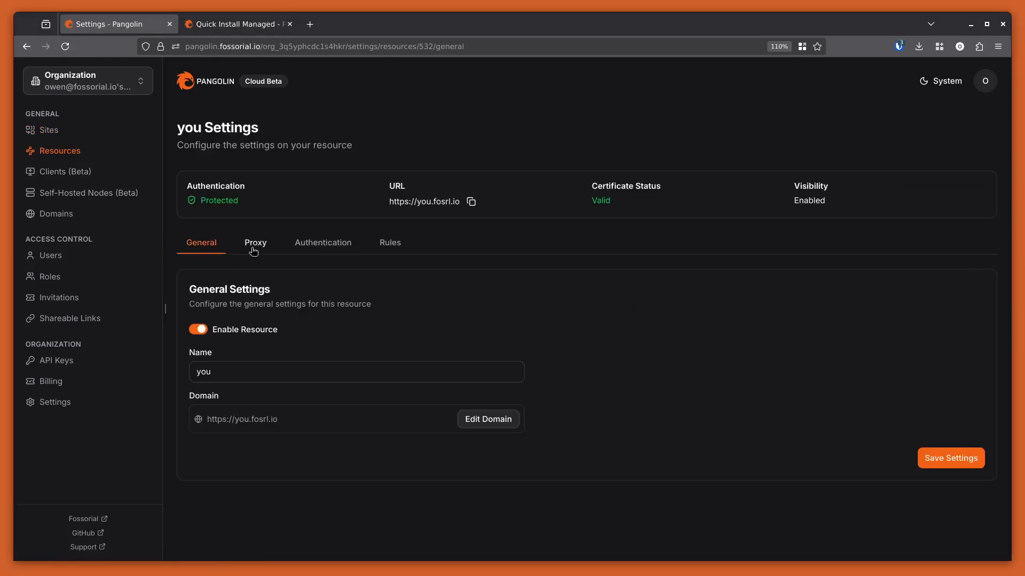
click(255, 242)
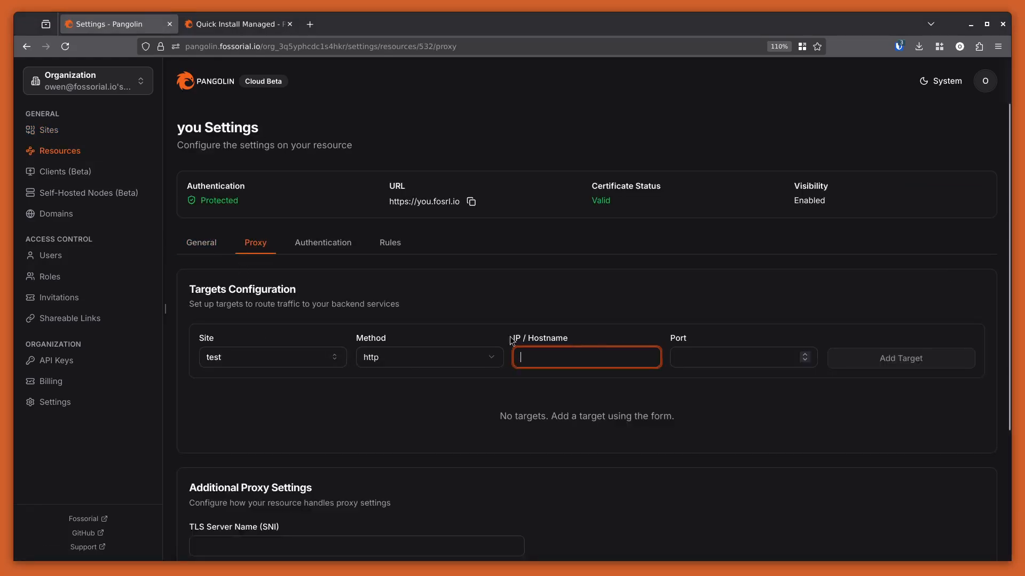
- Add an http target localhost:8000 on site test and save the resource settings
click(271, 358)
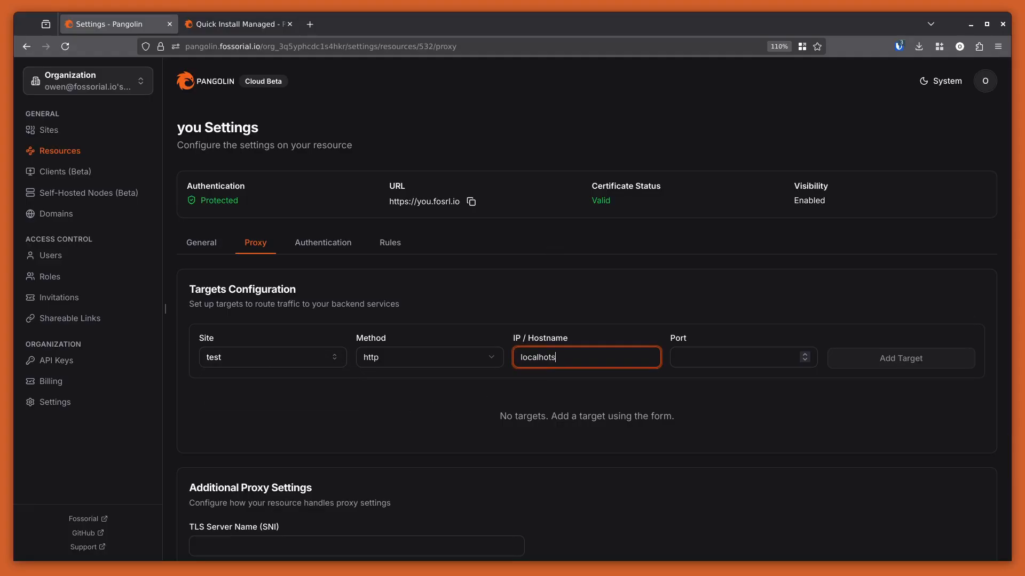
text(8000)
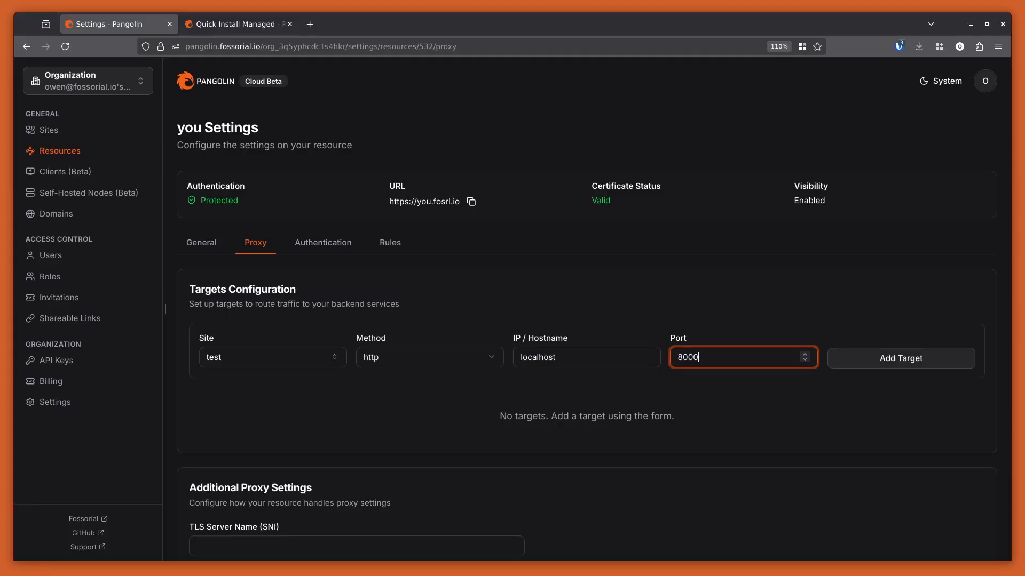
click(900, 359)
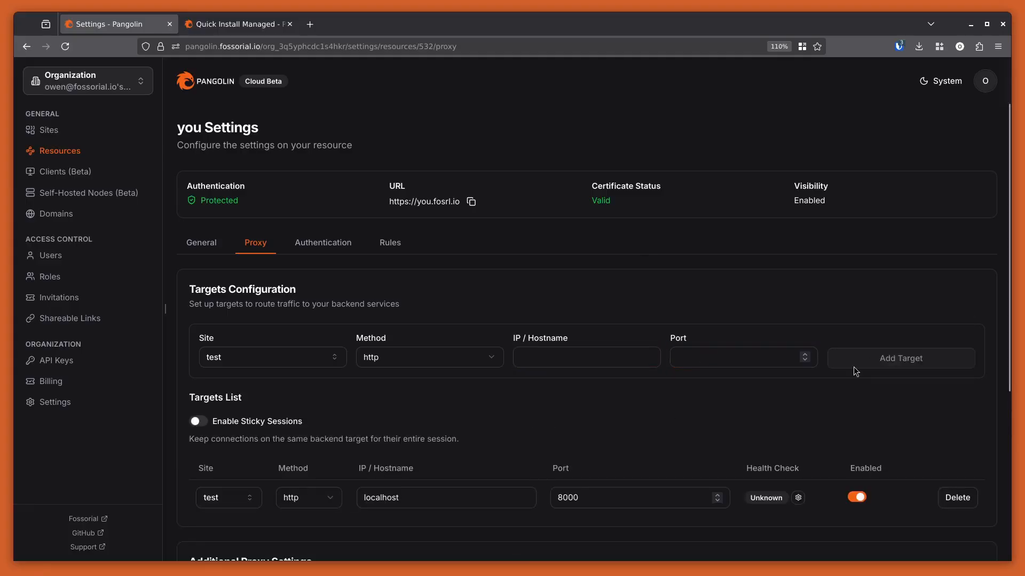
scroll(down, 3)
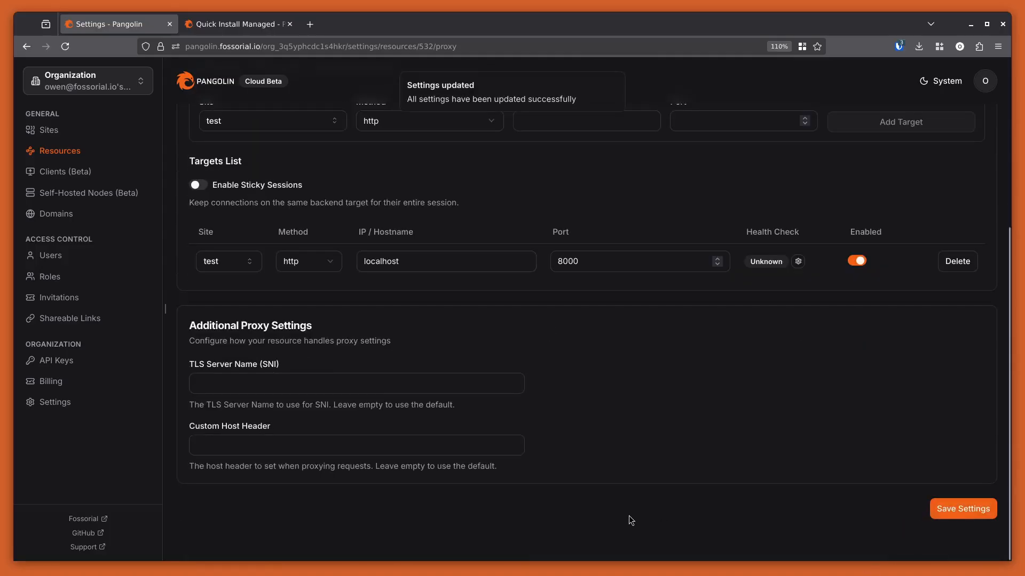
scroll(up, 3)
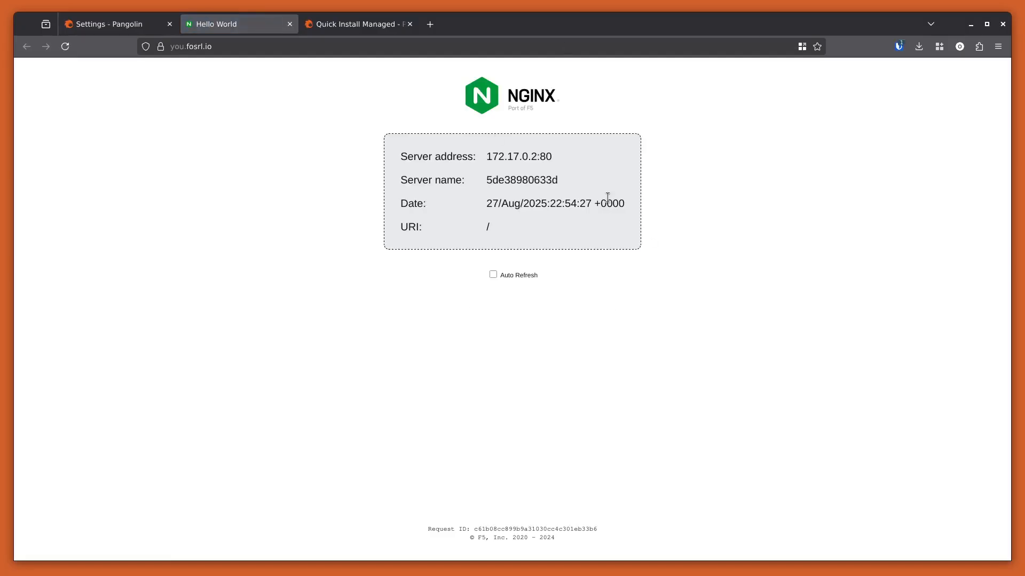
- Reload you.fosrl.io twice to confirm the Nginx hello page serves fresh timestamps
click(65, 46)
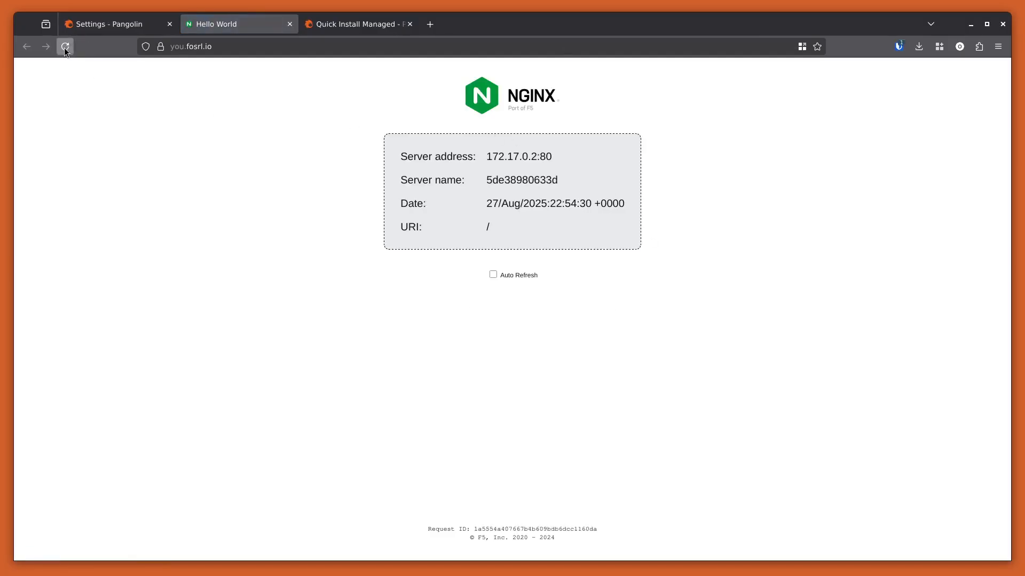
click(65, 46)
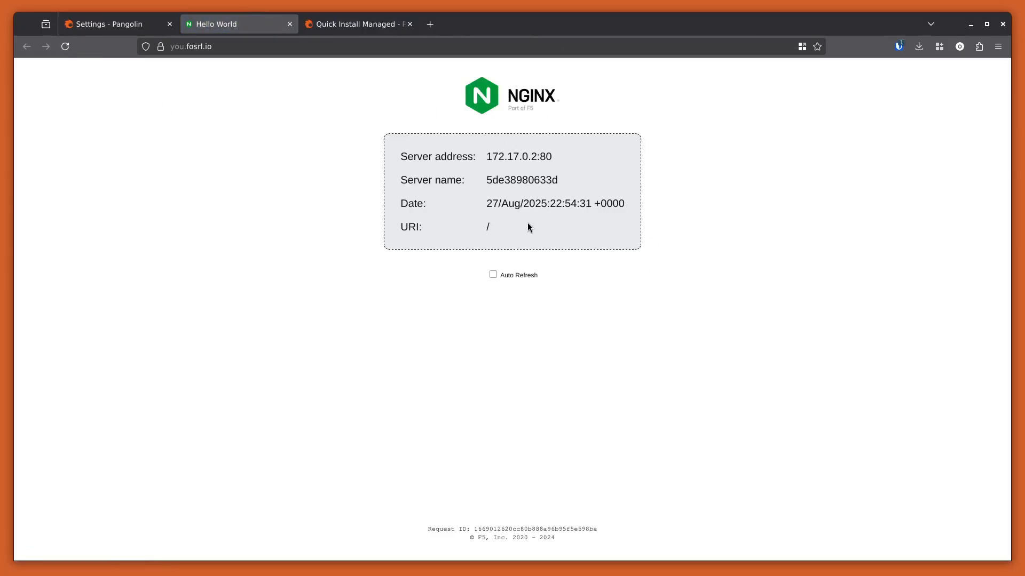
mouse_move(300, 243)
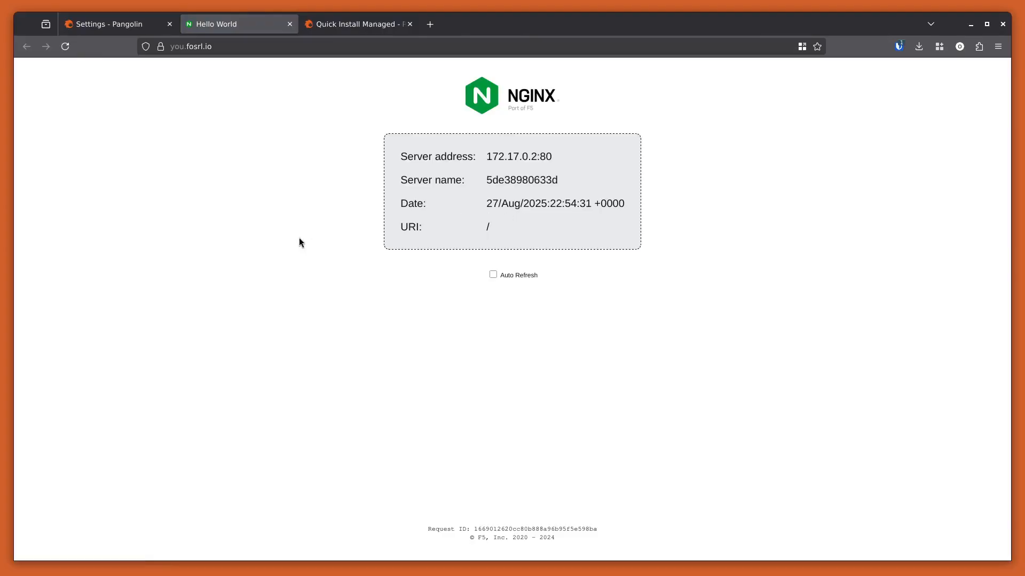